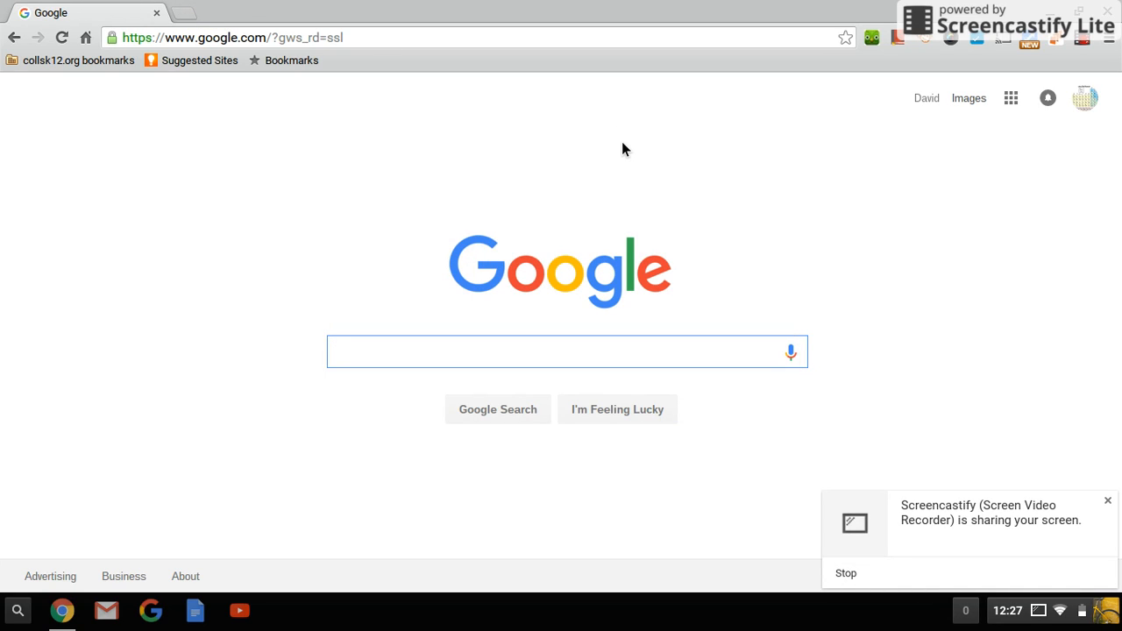
- Load the PhET Interactive Simulations homepage at phet.colorado.edu in Chrome
click(567, 352)
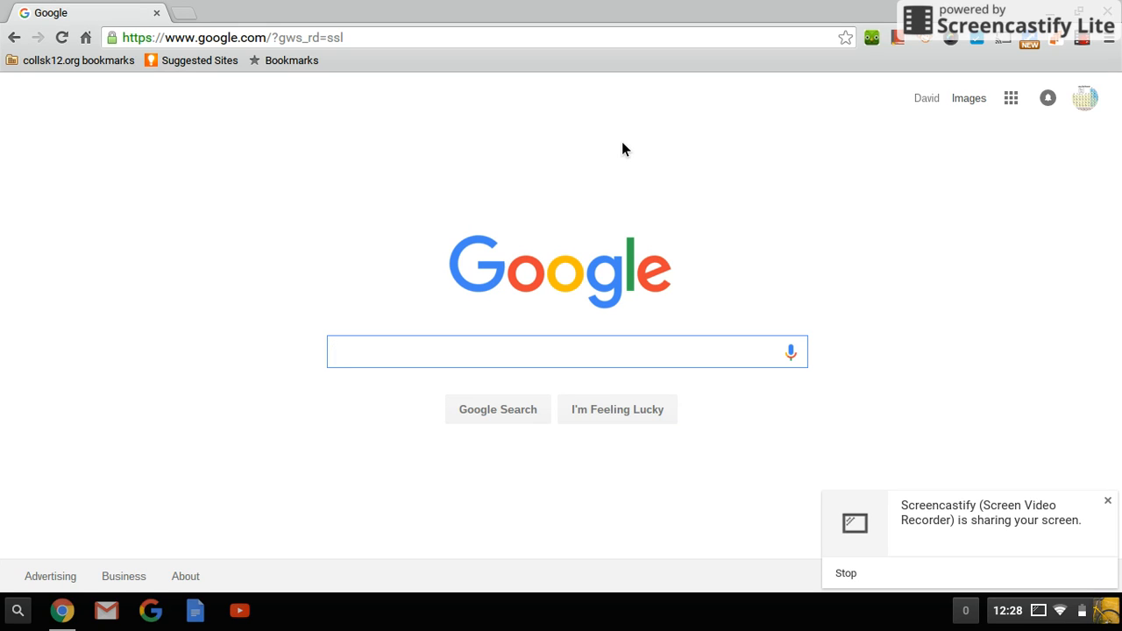
click(567, 352)
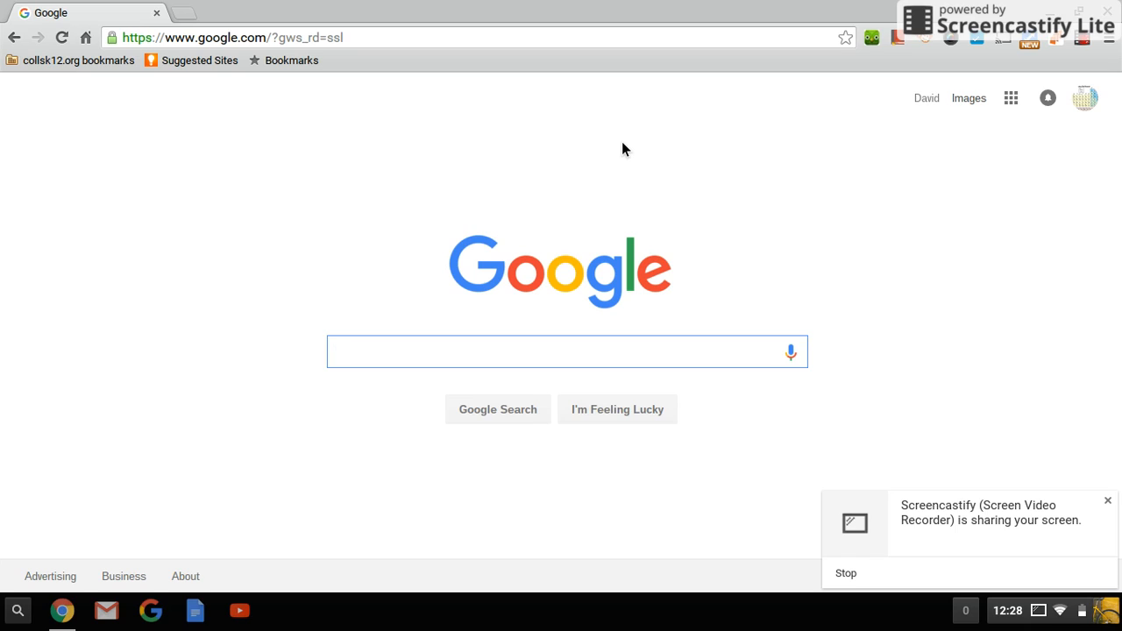
click(567, 352)
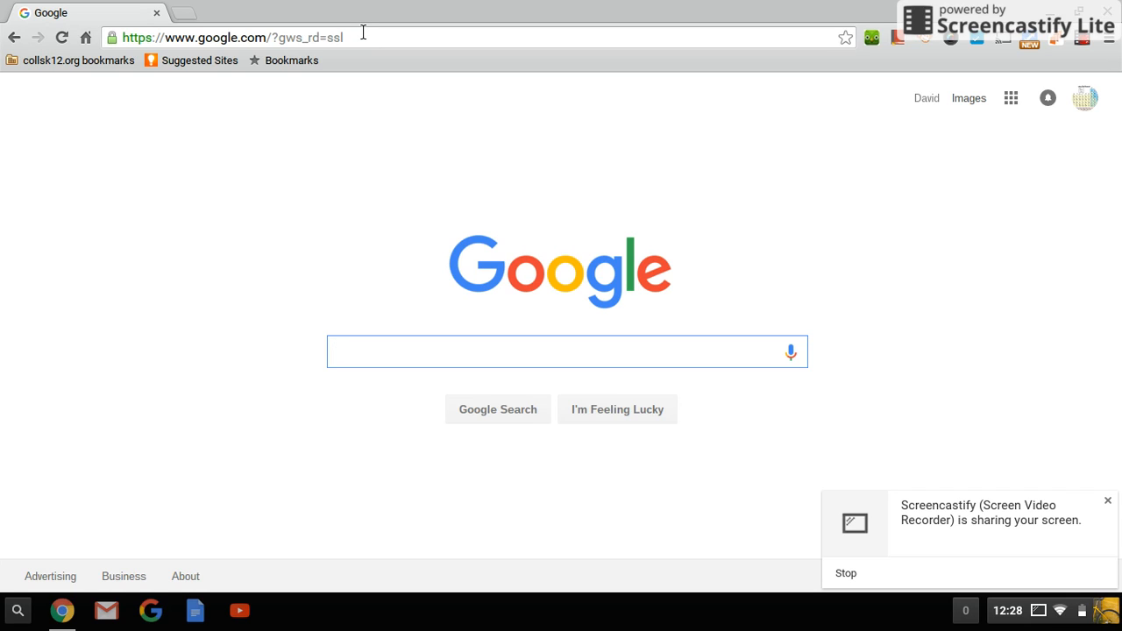
text(phet.com)
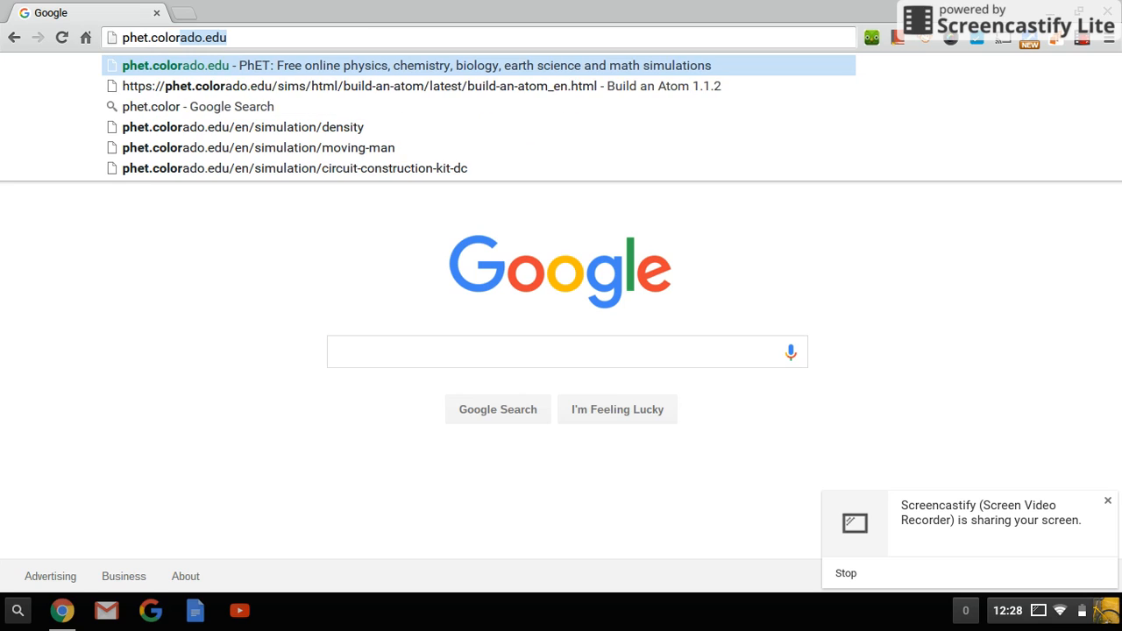
key(Backspace)
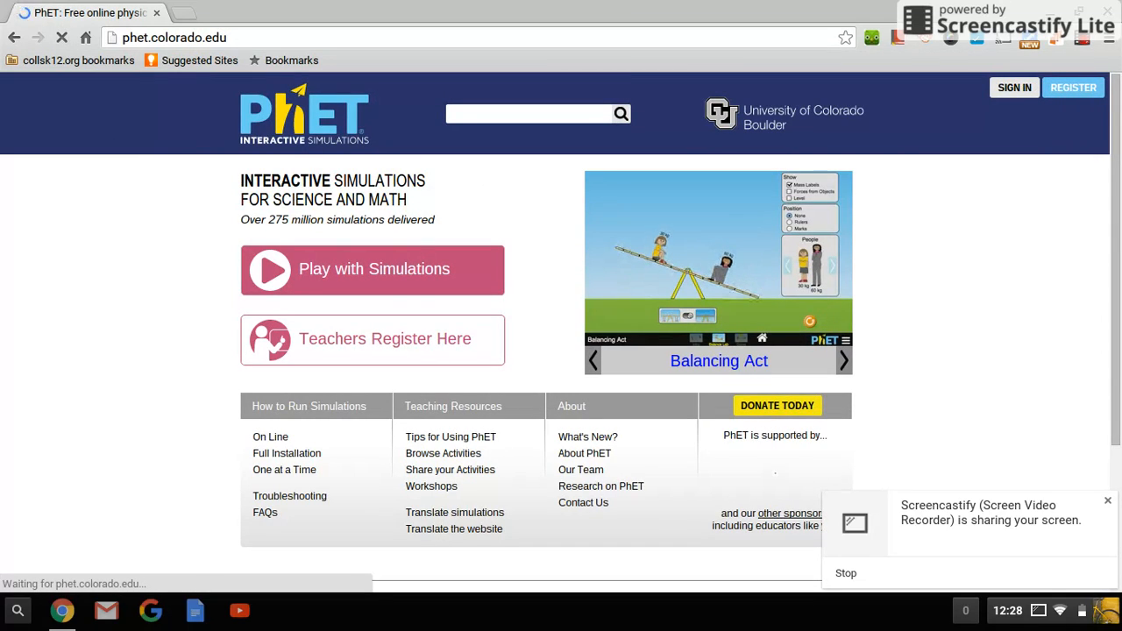
mouse_move(373, 269)
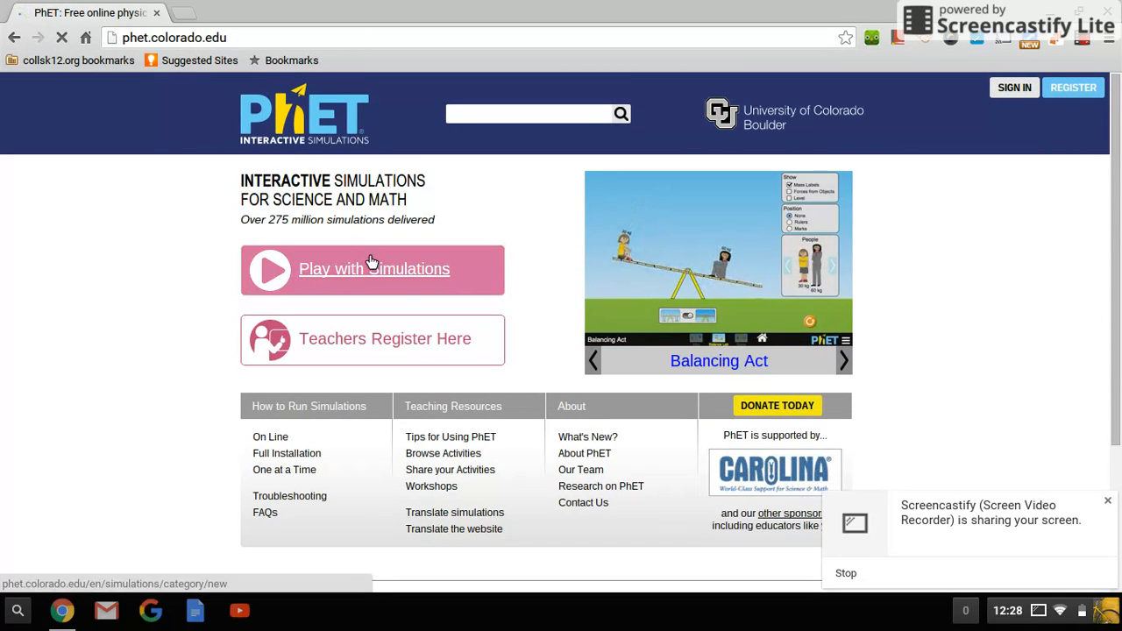
- Open the New Sims collection and scroll down its grid to Build an Atom
click(373, 269)
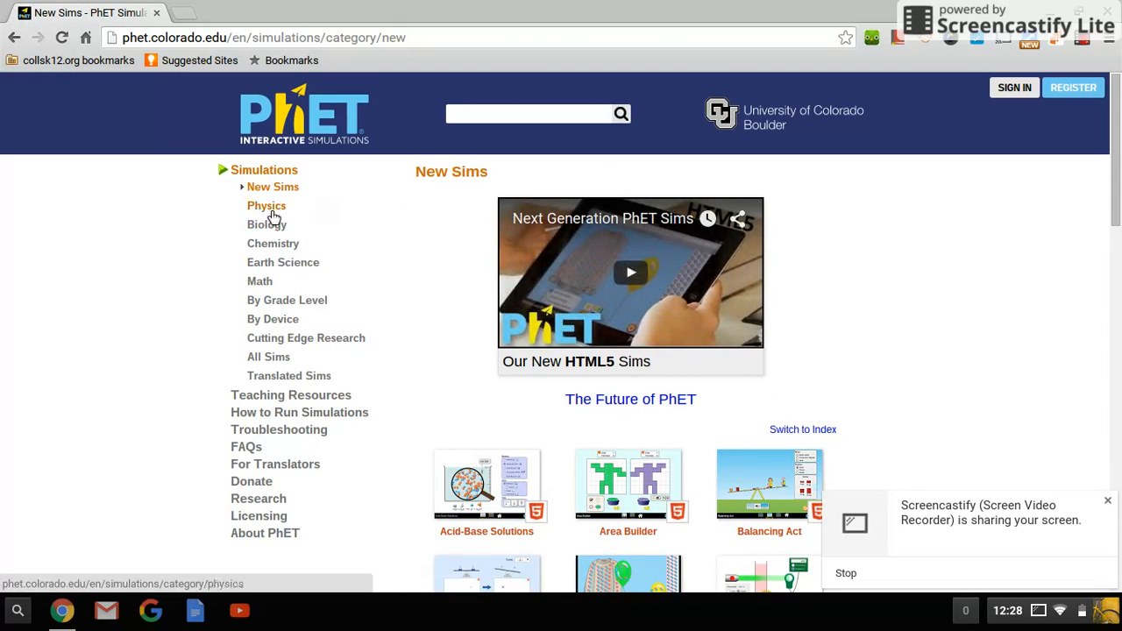
mouse_move(279, 207)
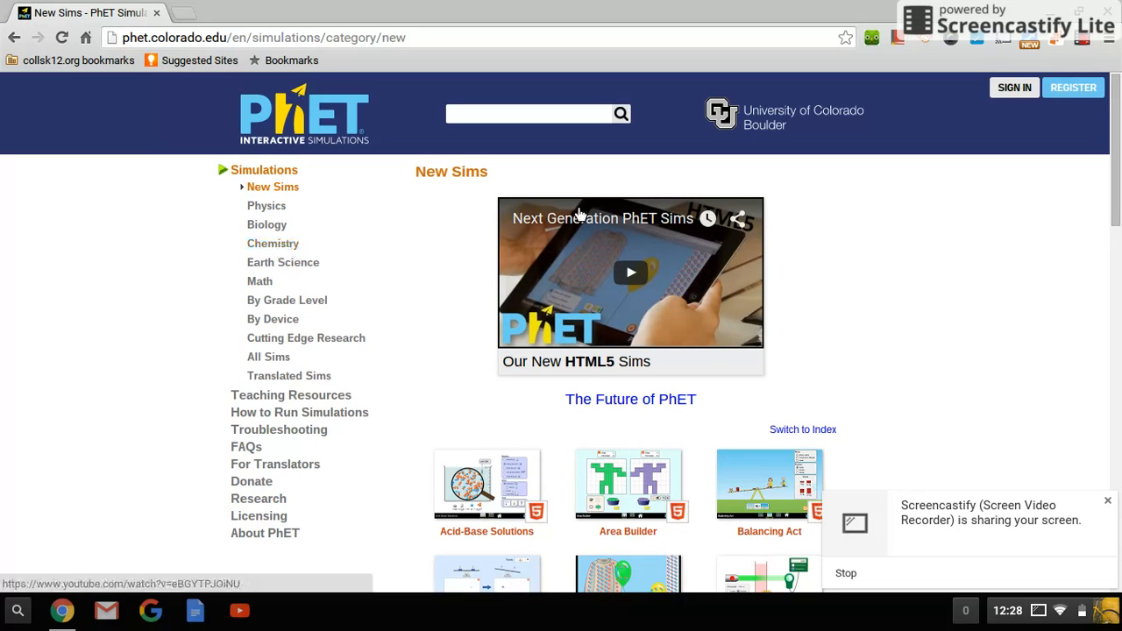
scroll(down, 3)
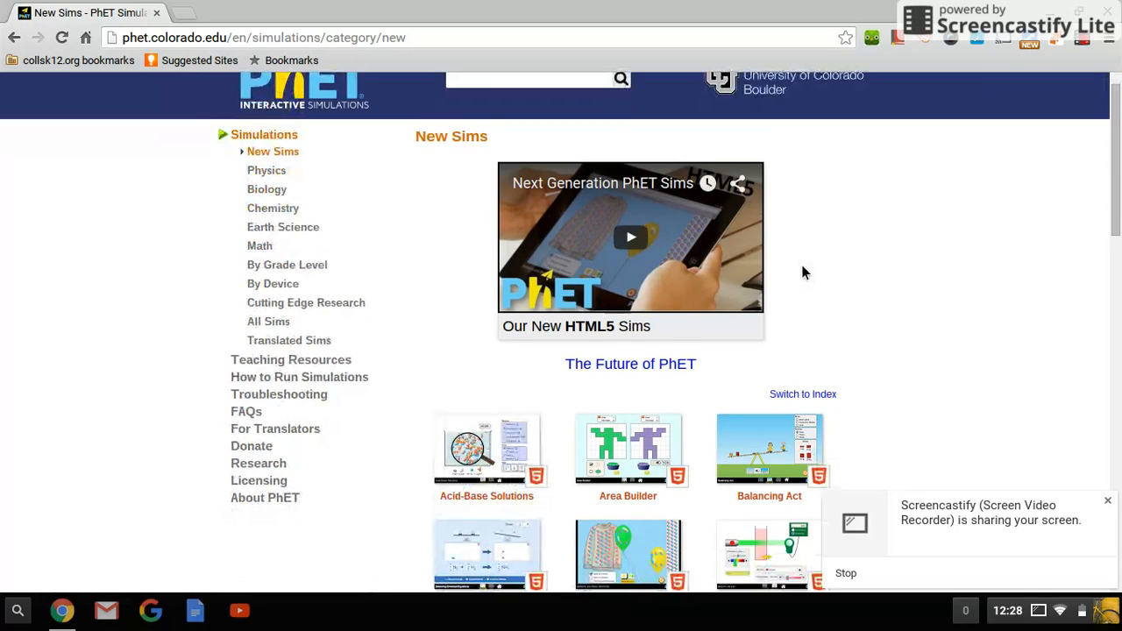
scroll(down, 3)
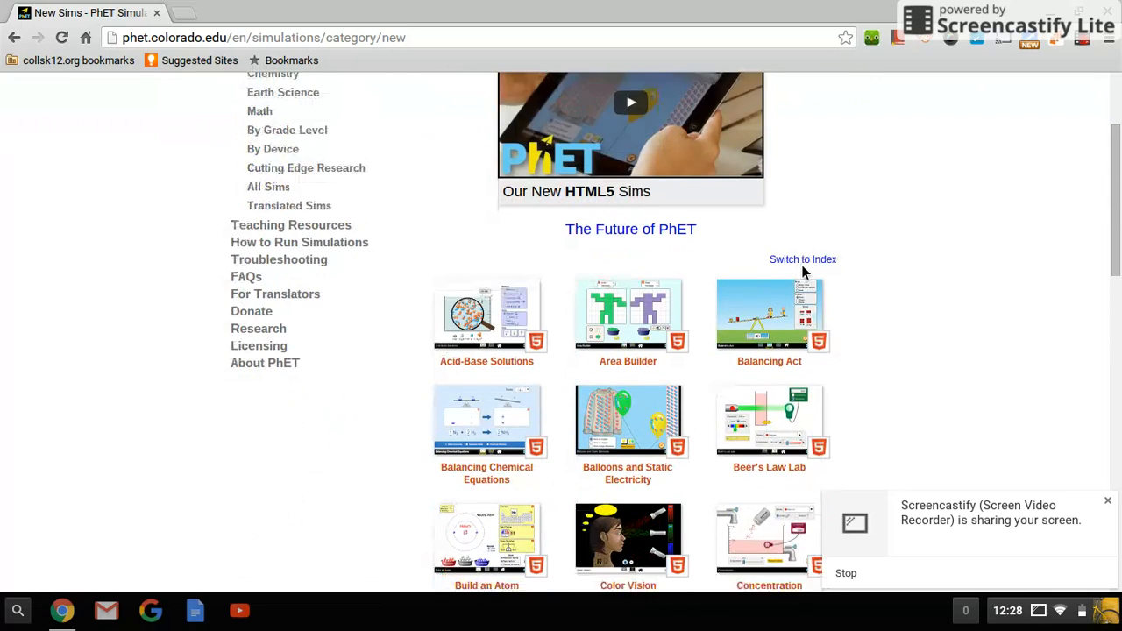
scroll(down, 3)
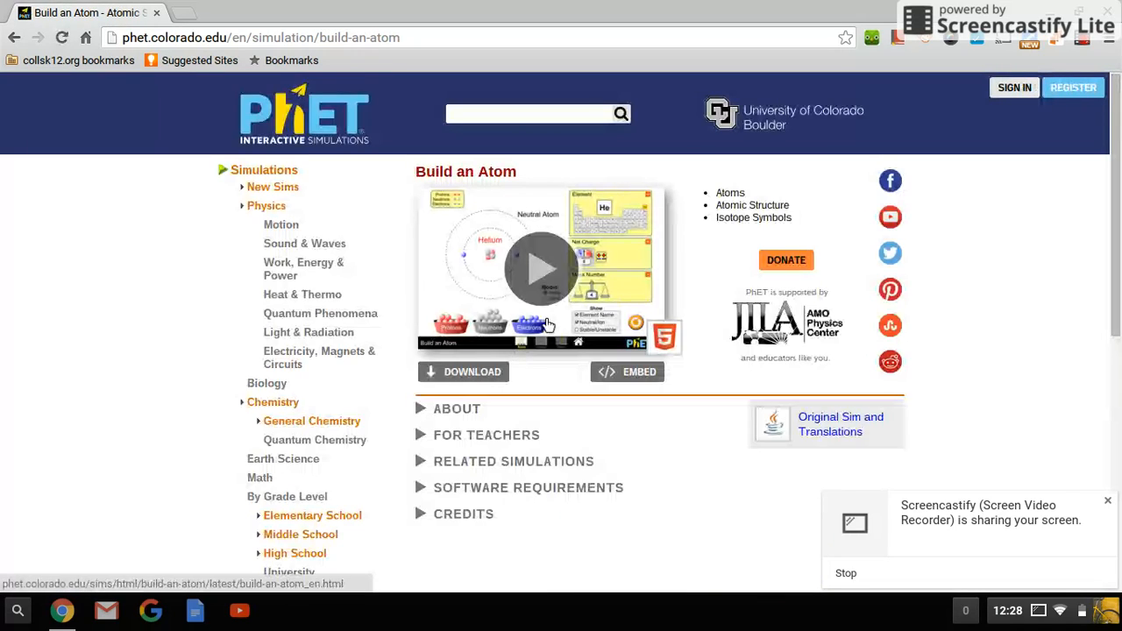
mouse_move(543, 206)
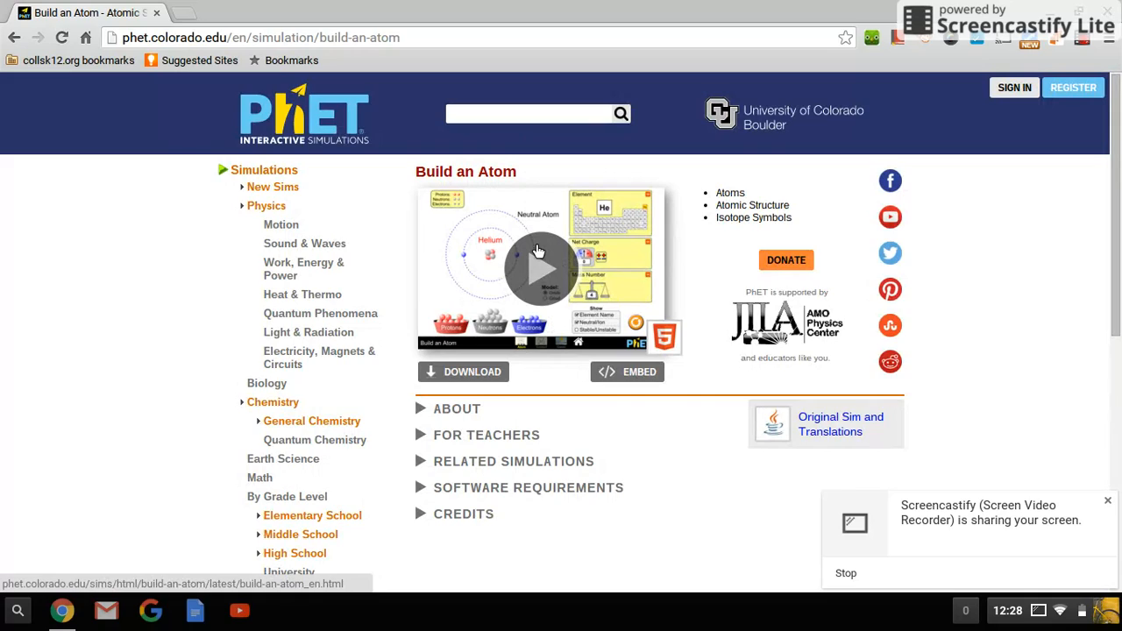
mouse_move(542, 262)
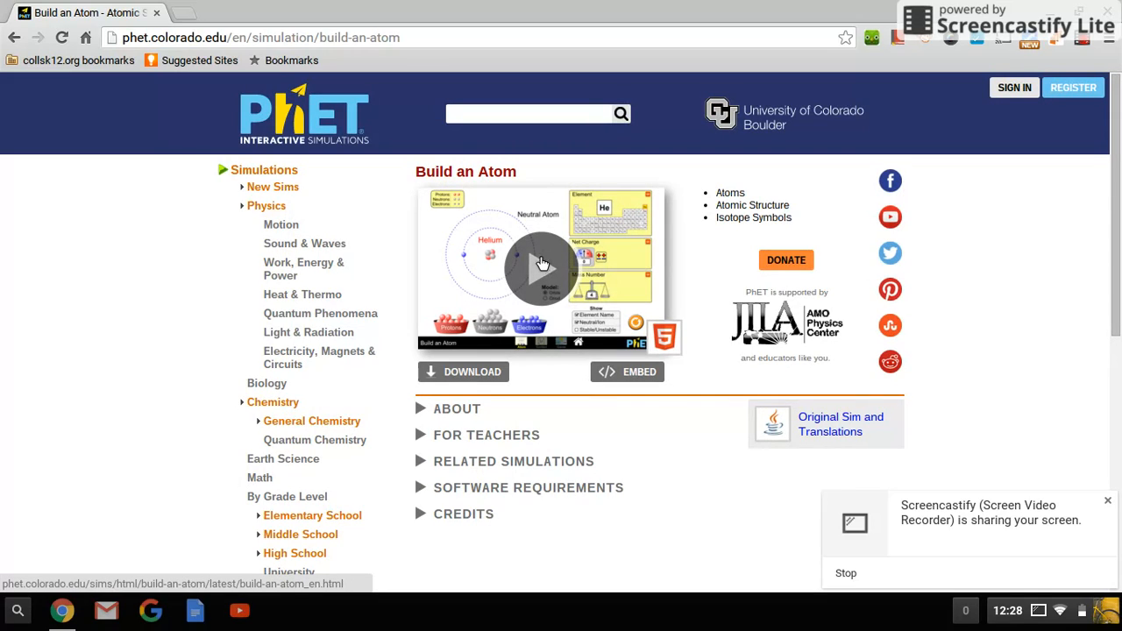
- Launch Build an Atom in its own tab, then return to the New Sims list
click(542, 263)
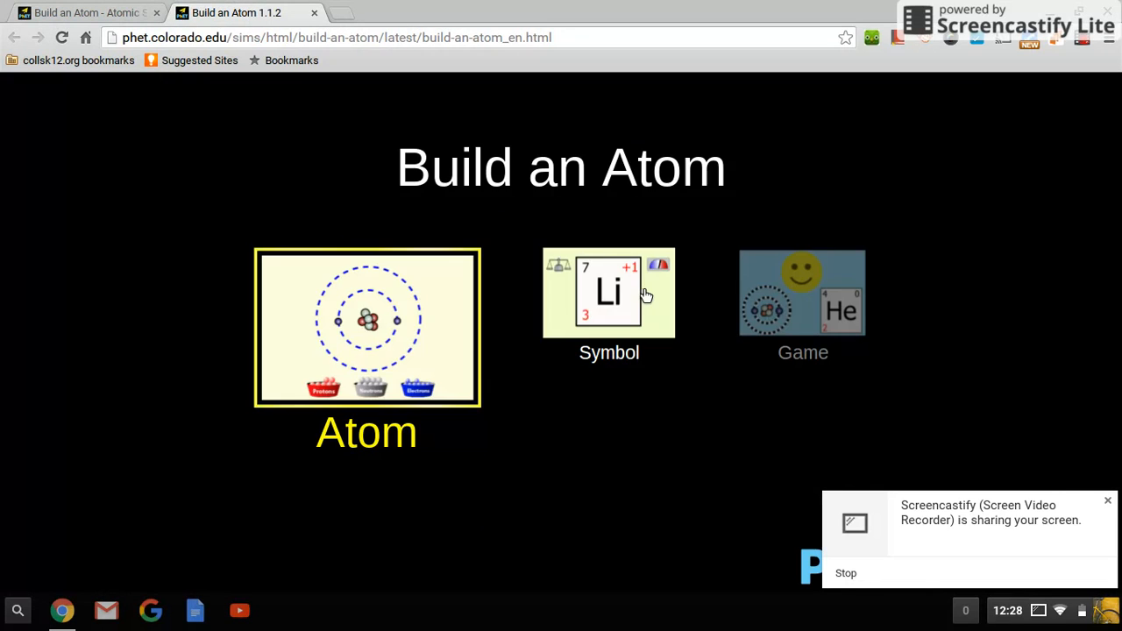
click(83, 12)
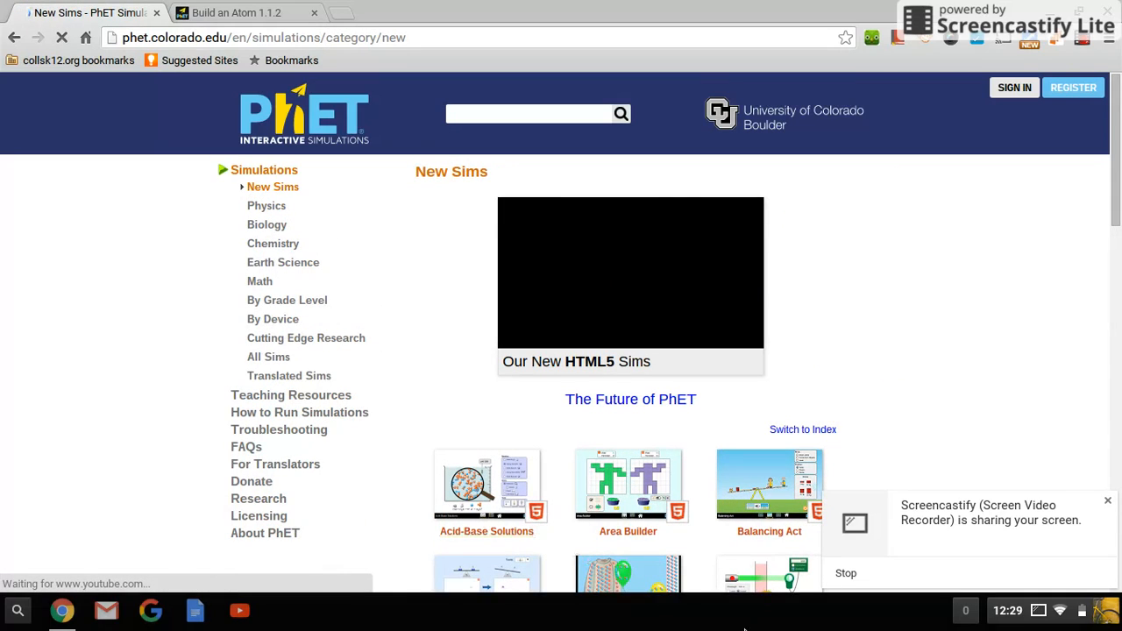
- Scroll the New Sims page and open the Chemistry simulations category
scroll(down, 3)
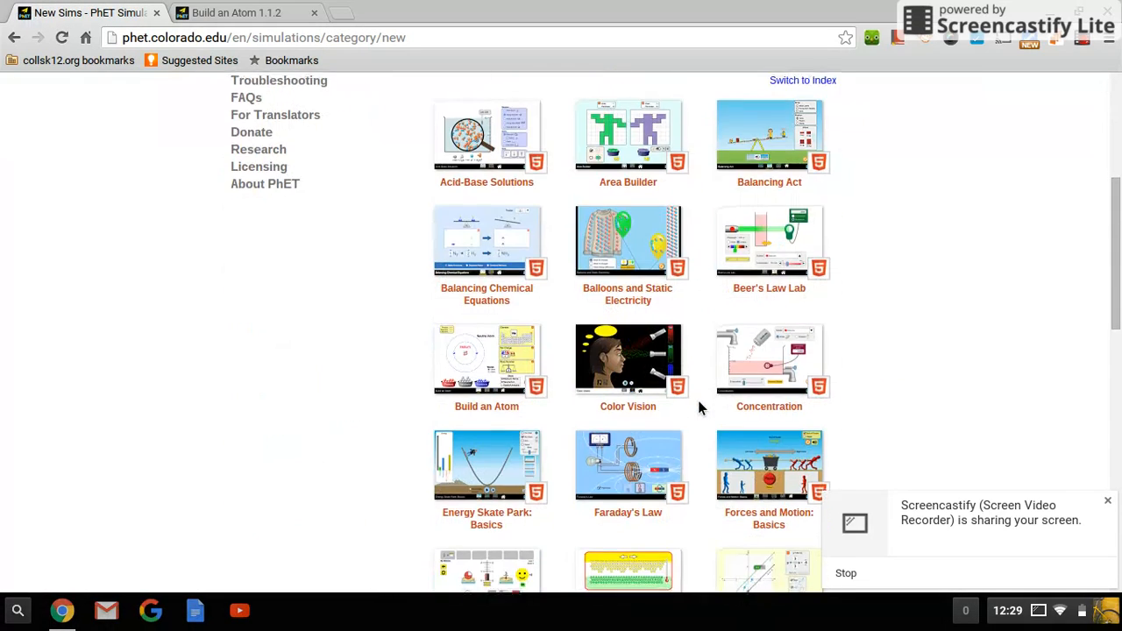
scroll(down, 3)
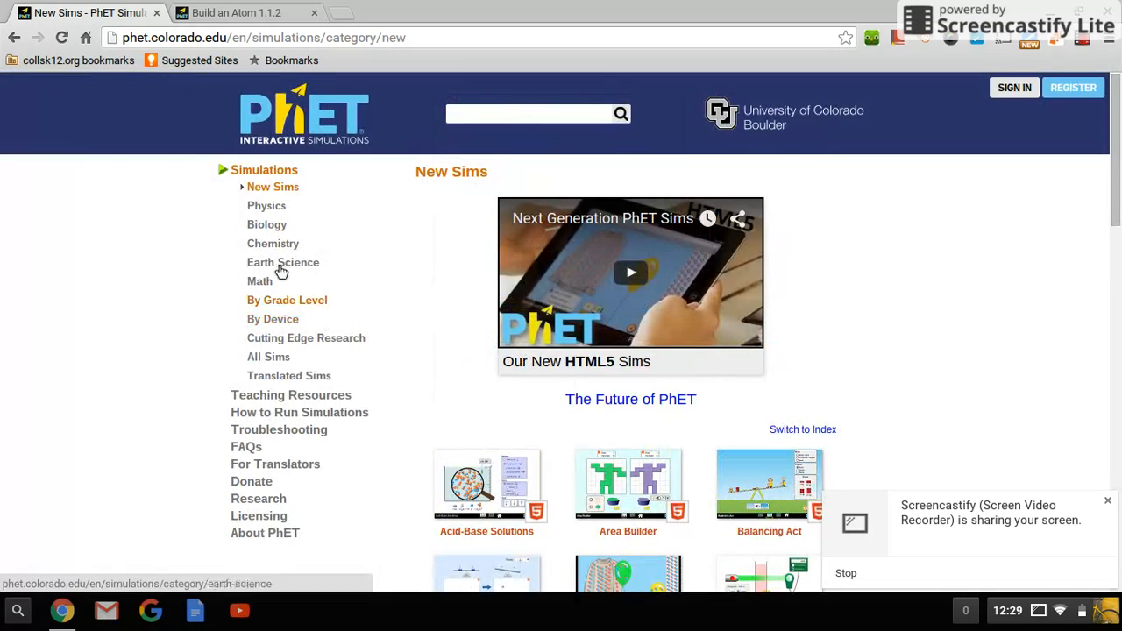
click(272, 244)
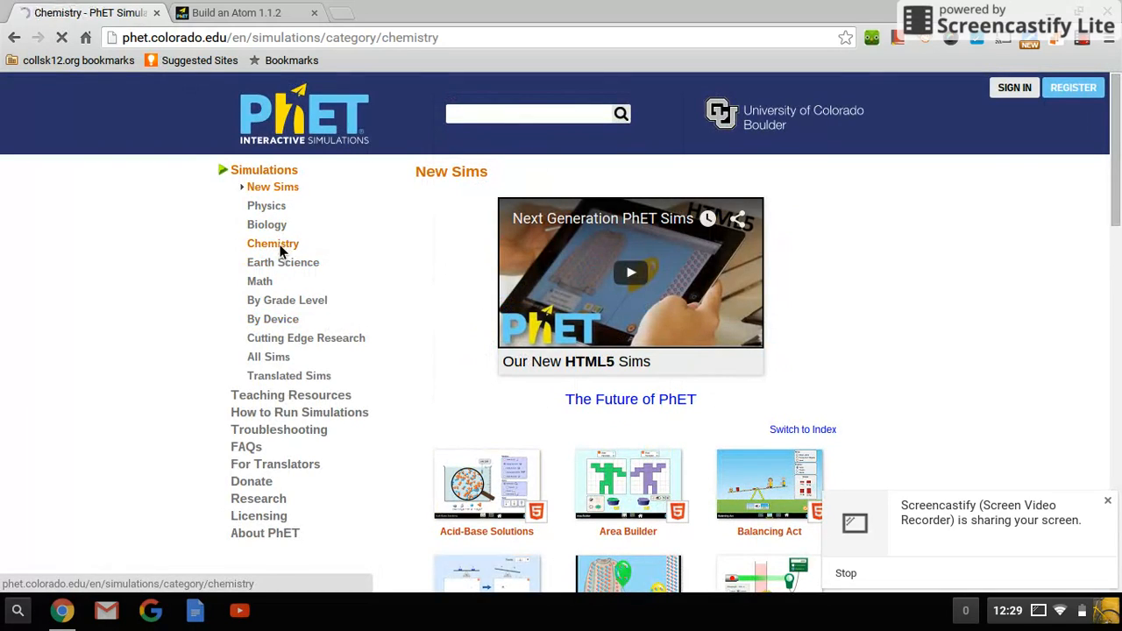
click(273, 243)
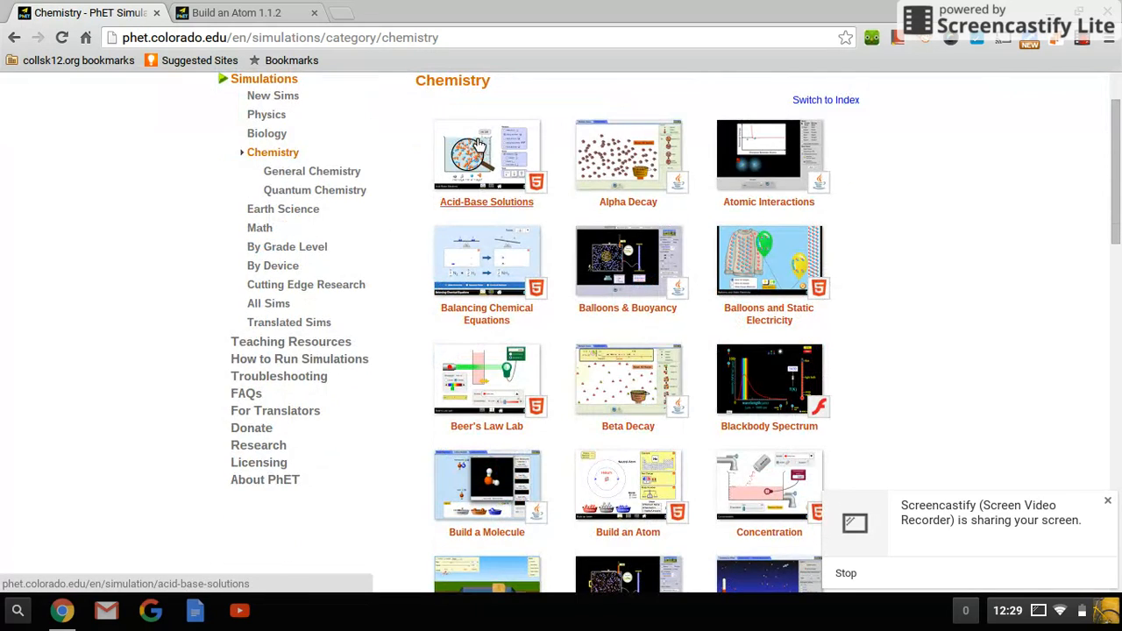
mouse_move(237, 60)
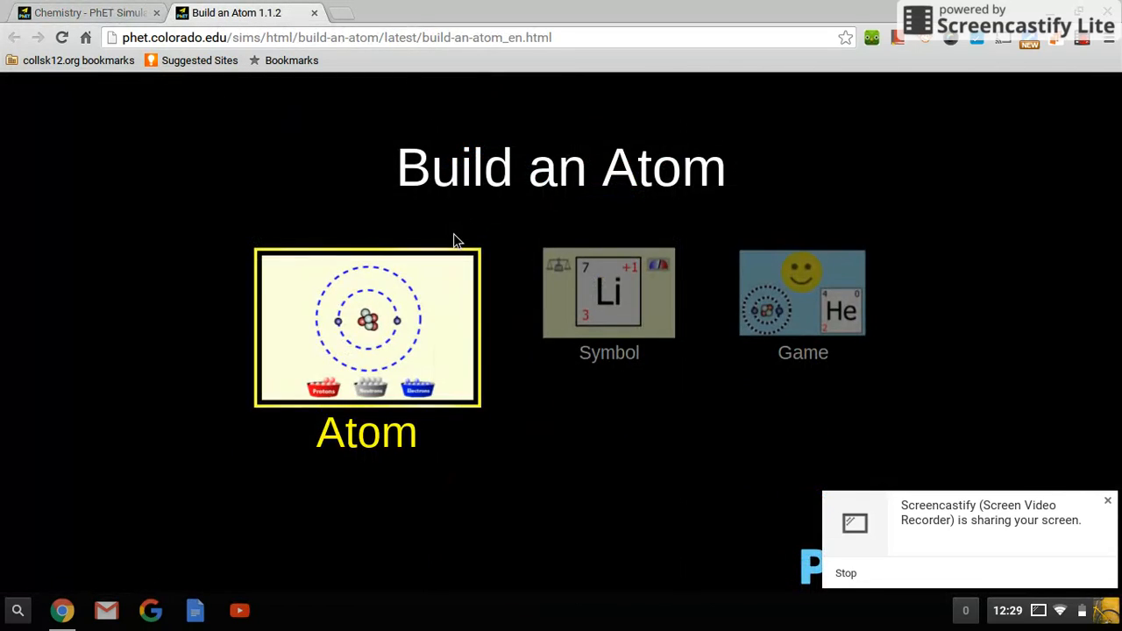
mouse_move(449, 308)
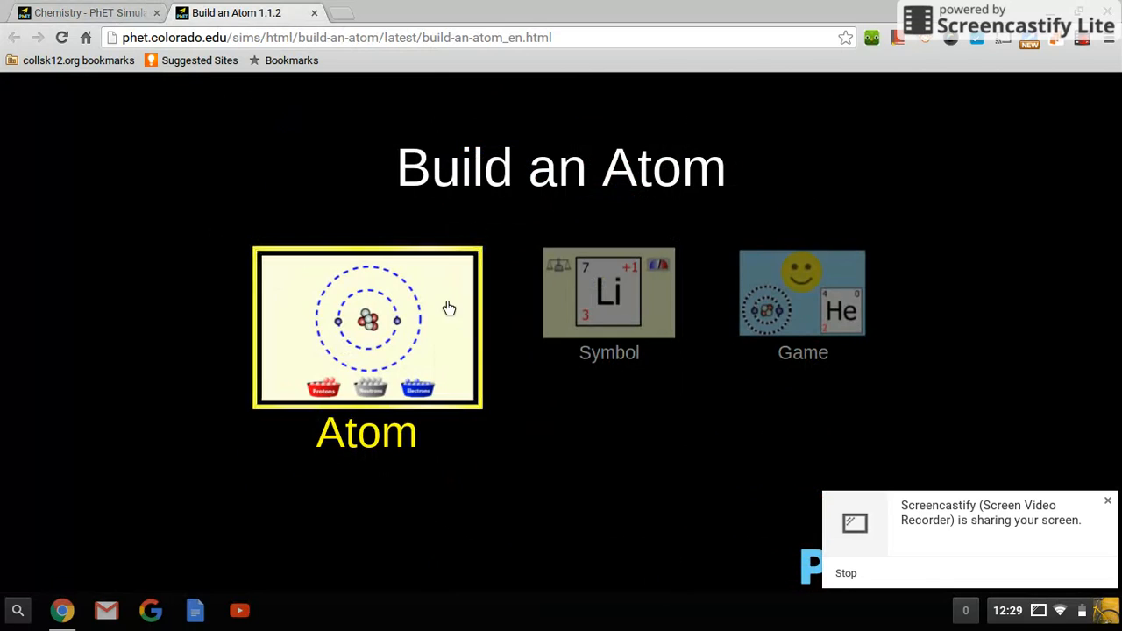
mouse_move(389, 290)
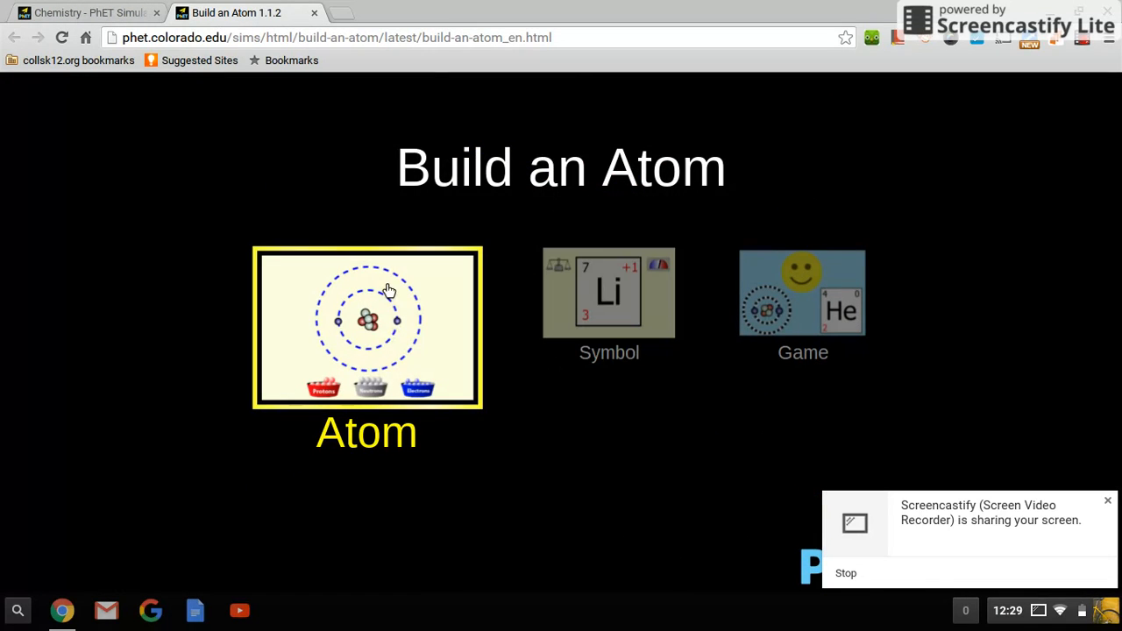
- Open the Atom screen, then switch to the Symbol screen with its symbol panel
click(366, 327)
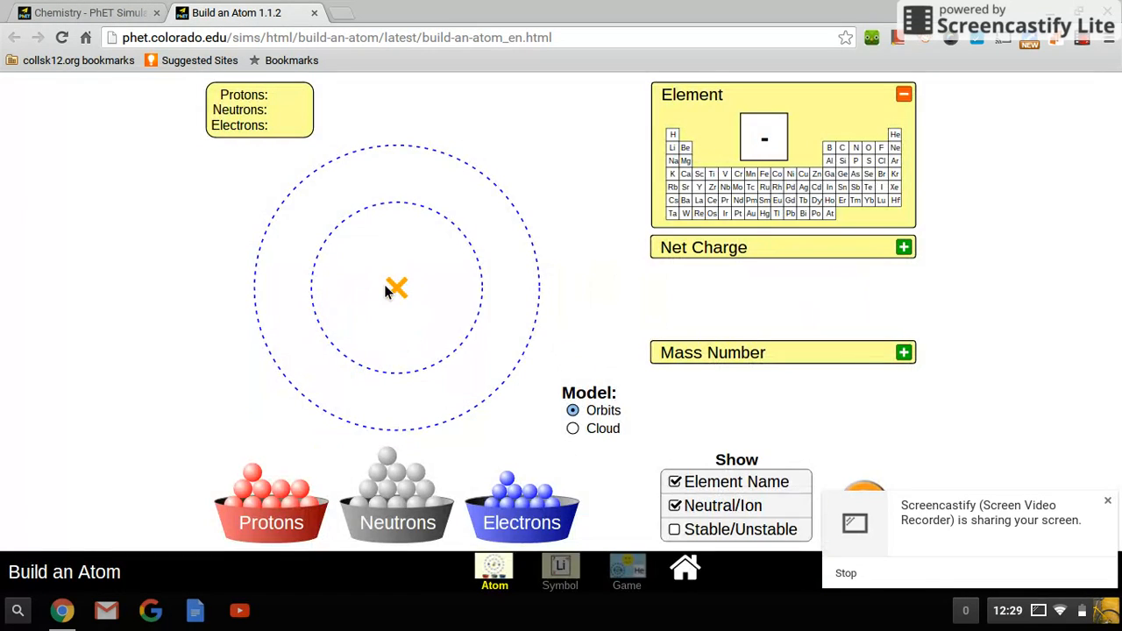
mouse_move(469, 233)
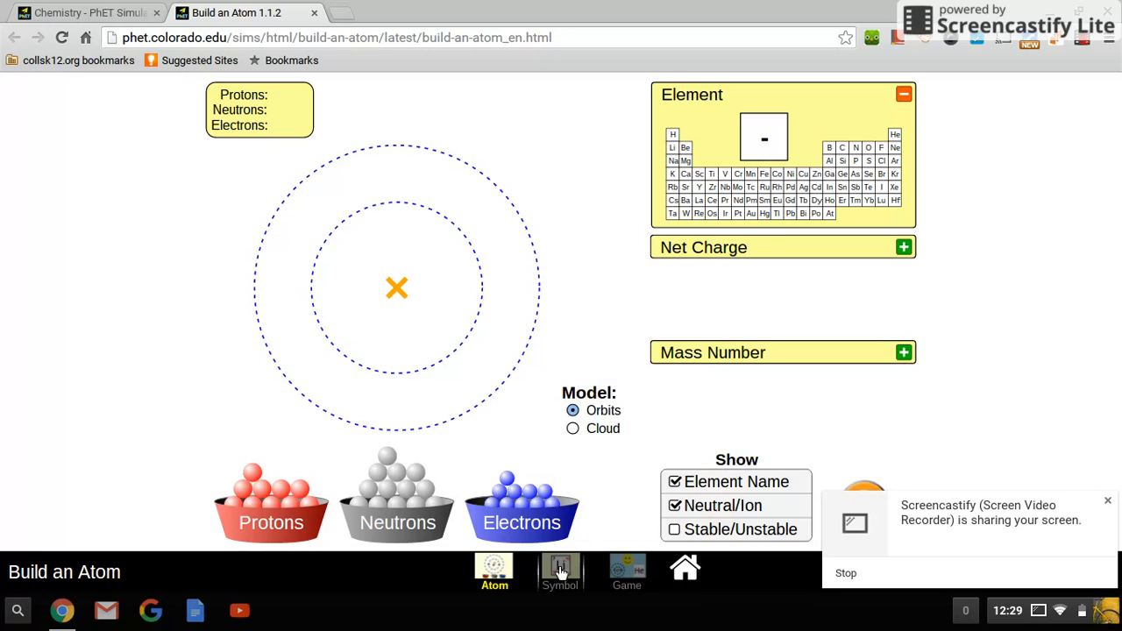
click(561, 572)
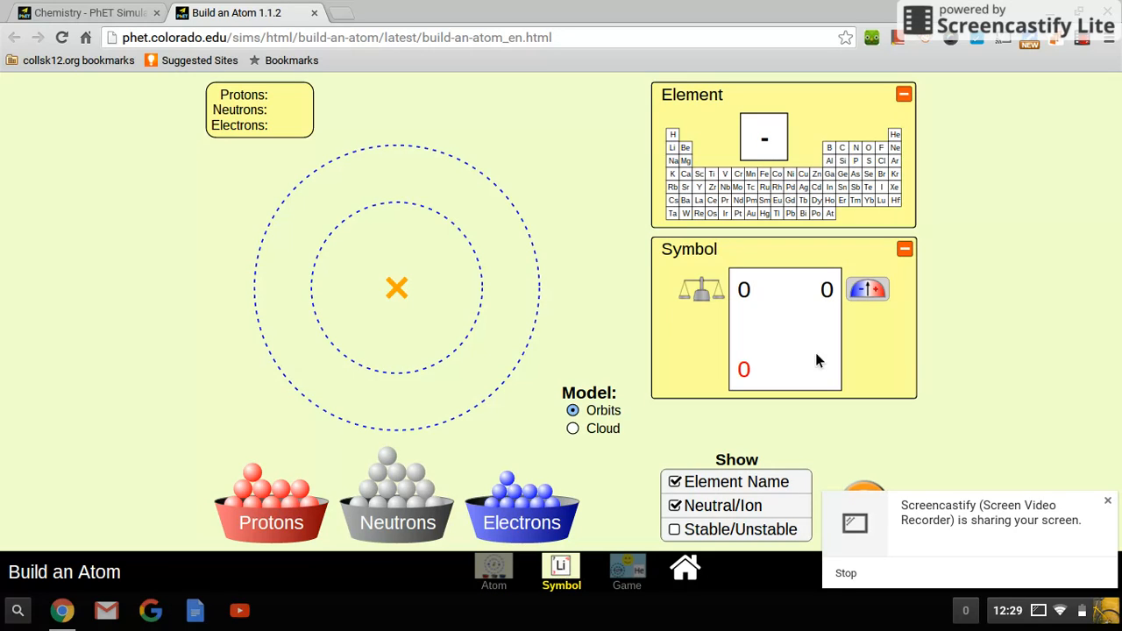
mouse_move(651, 428)
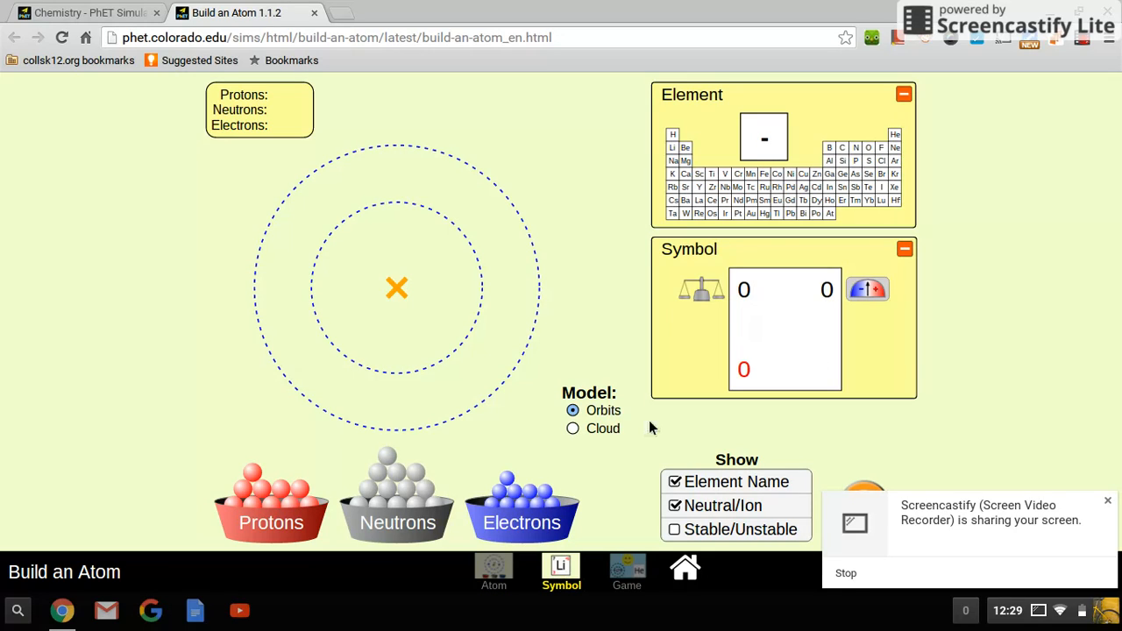
- Switch to the Game screen to show Choose Your Game! with four levels
click(626, 572)
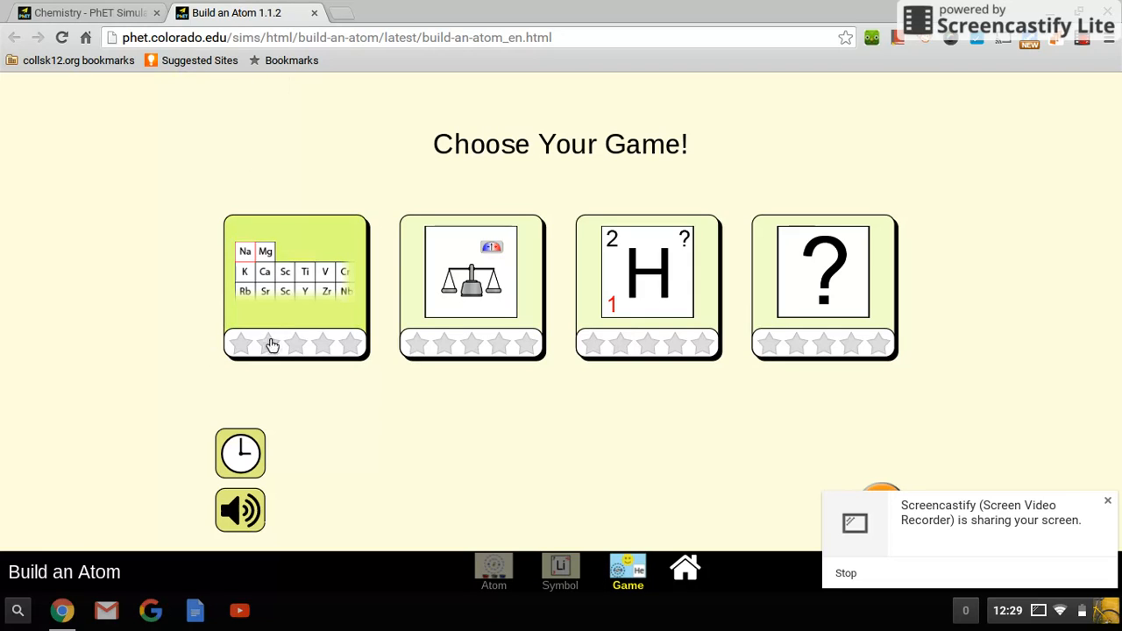
mouse_move(232, 351)
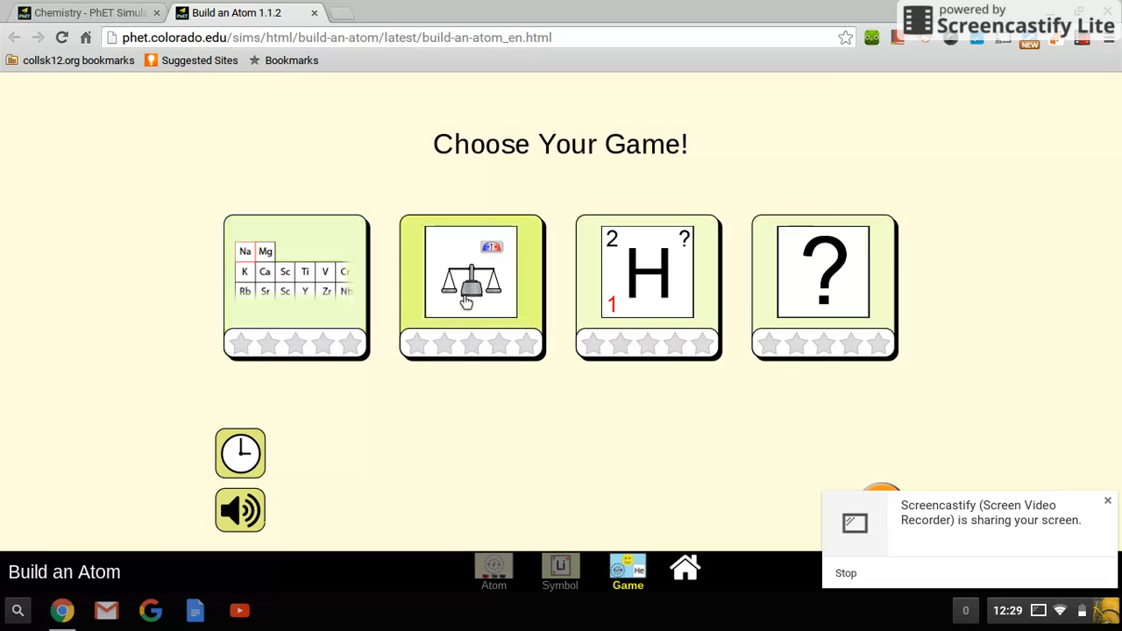
mouse_move(302, 168)
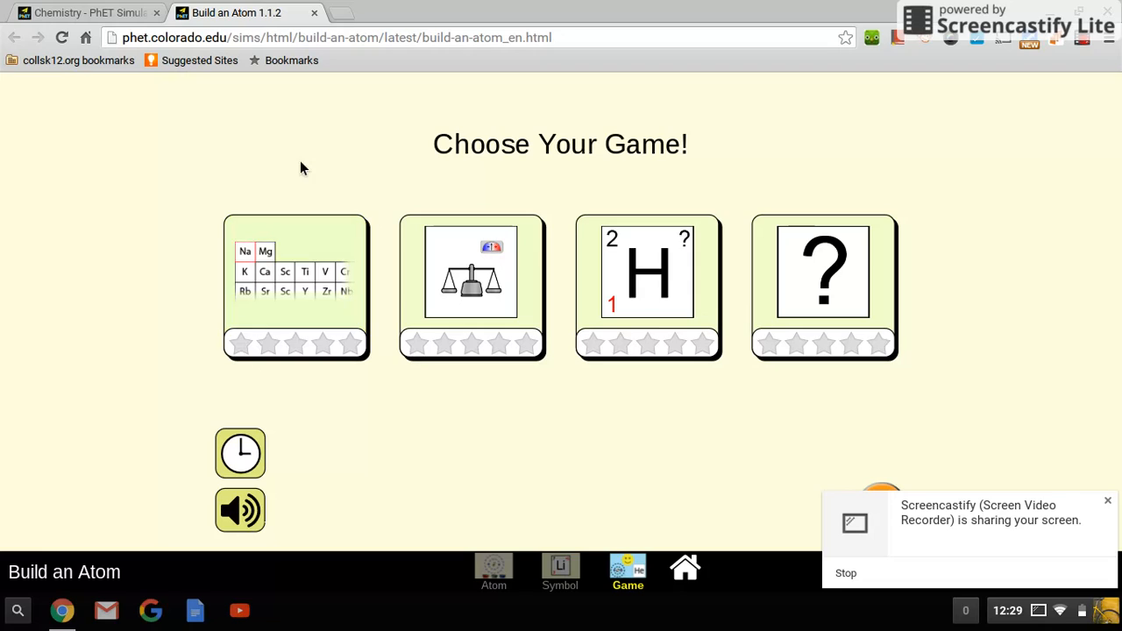
- Start the Find the element level, challenge 1 of 5 with a one-proton atom
click(824, 287)
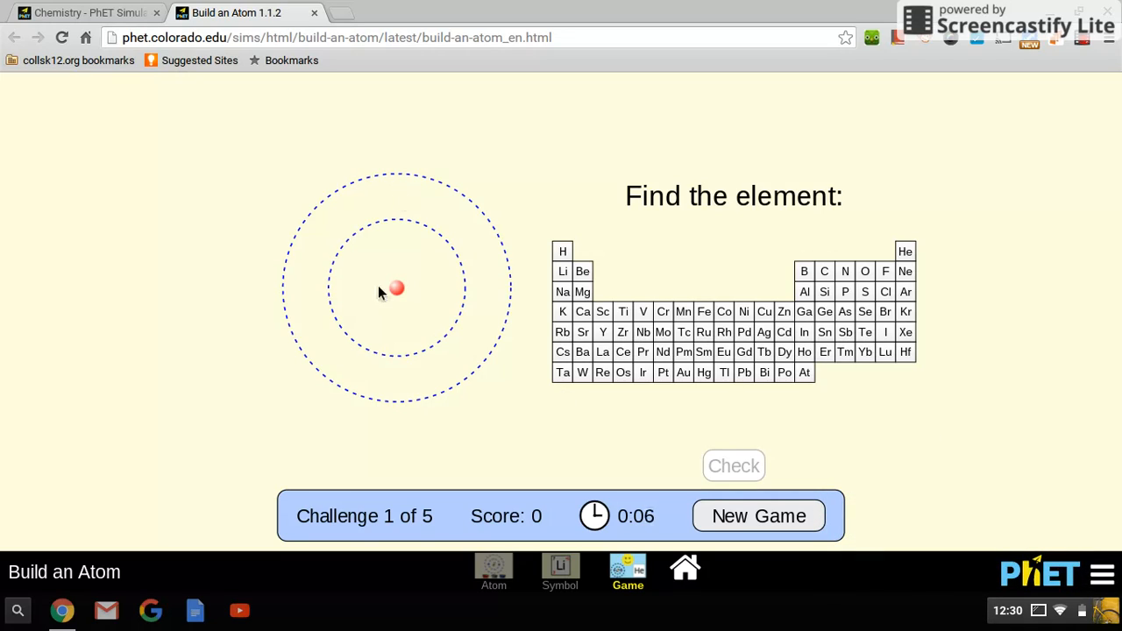
mouse_move(349, 224)
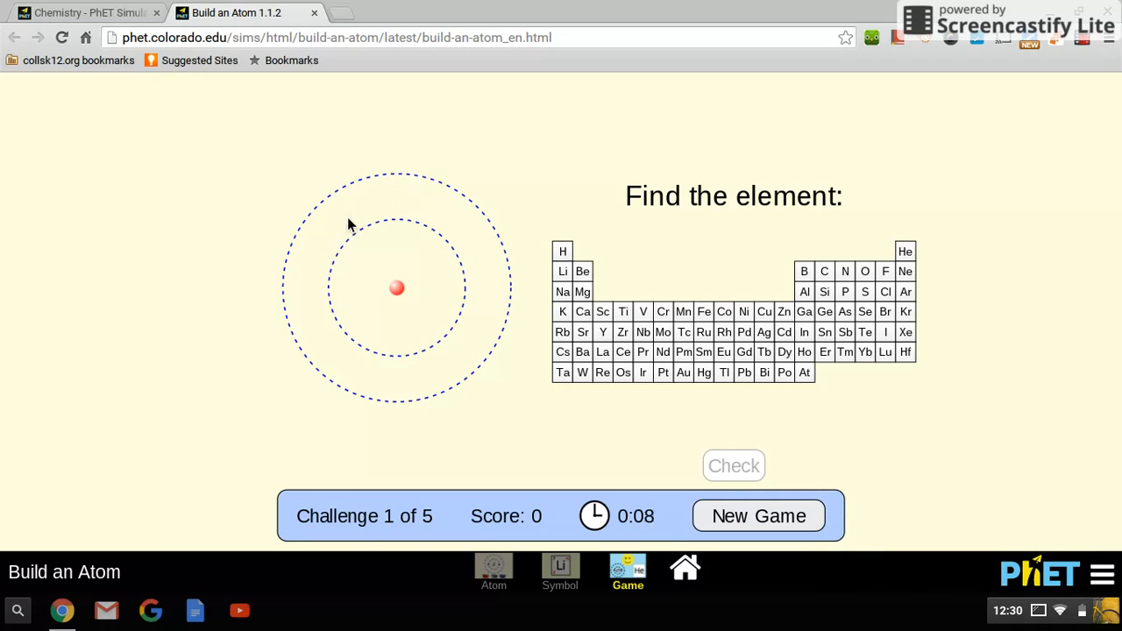
mouse_move(444, 283)
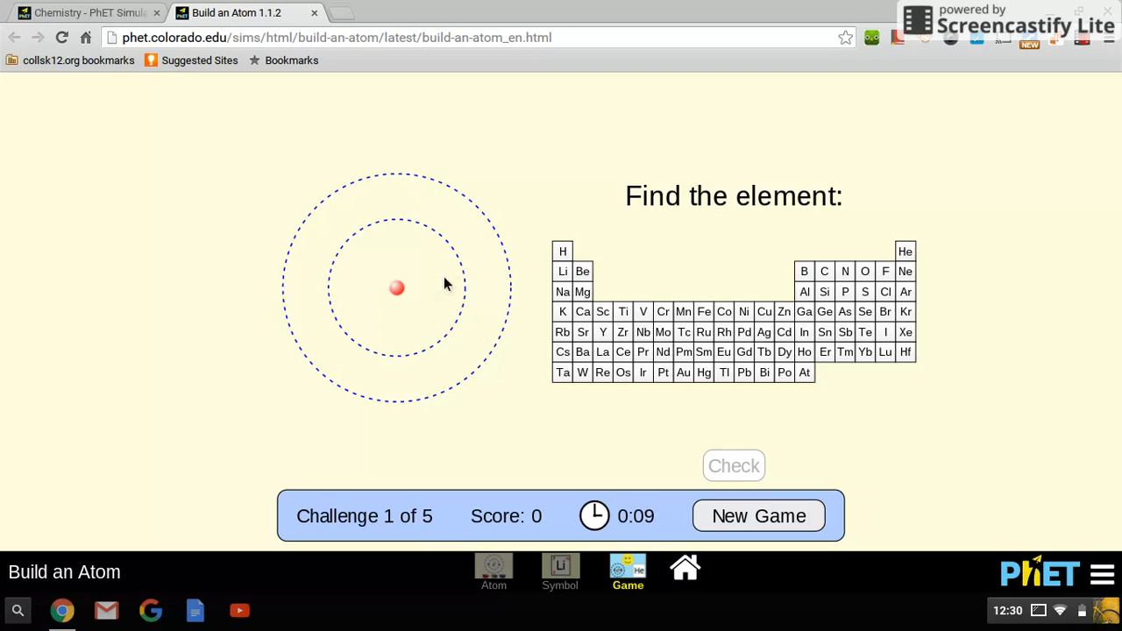
mouse_move(394, 288)
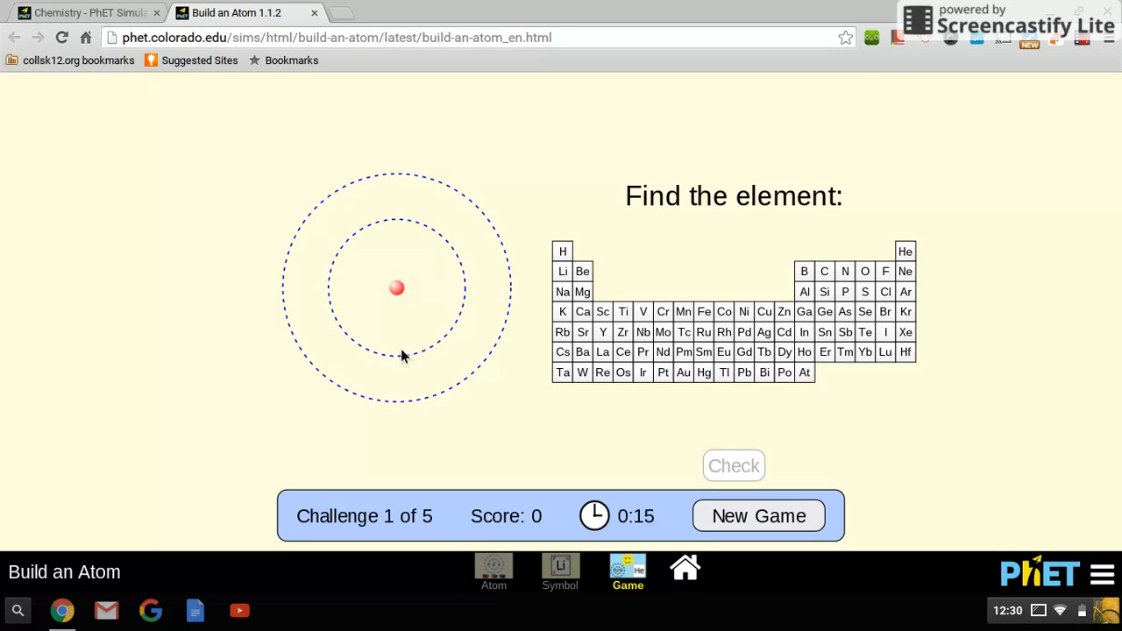
mouse_move(394, 337)
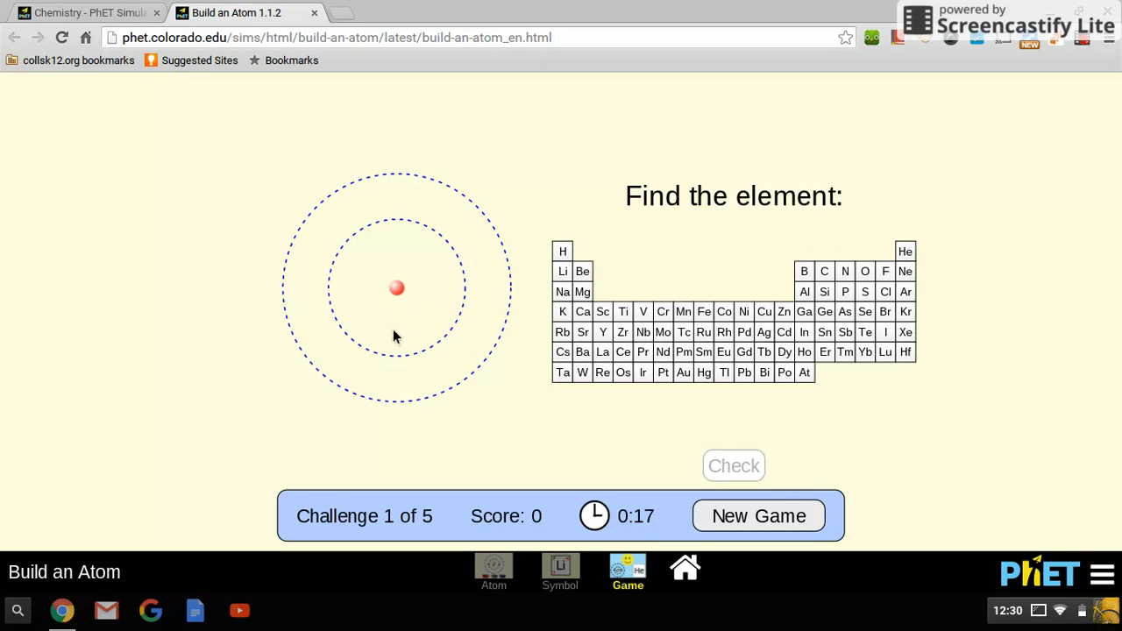
mouse_move(409, 290)
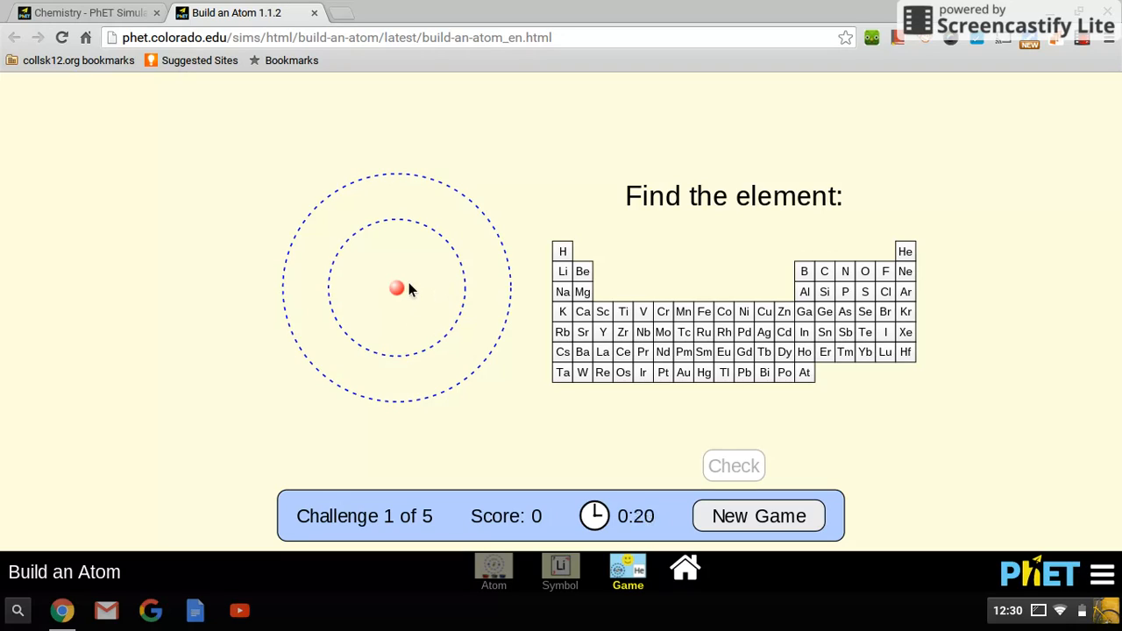
mouse_move(412, 294)
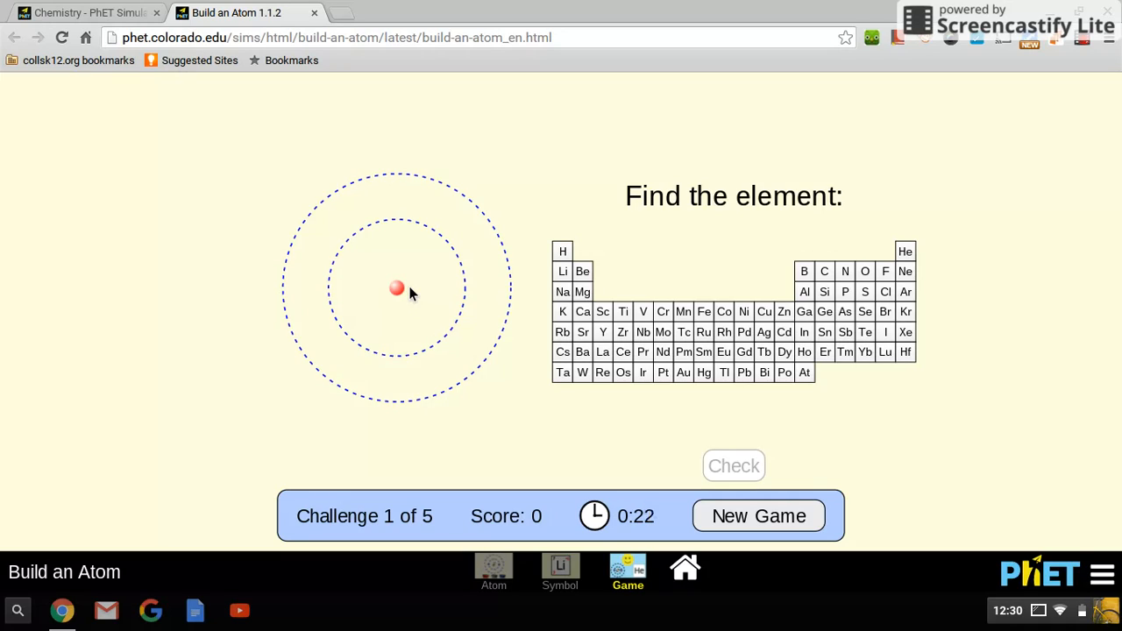
- Submit hydrogen (H) classified as an ion for the first challenge, earning 2 points
click(563, 252)
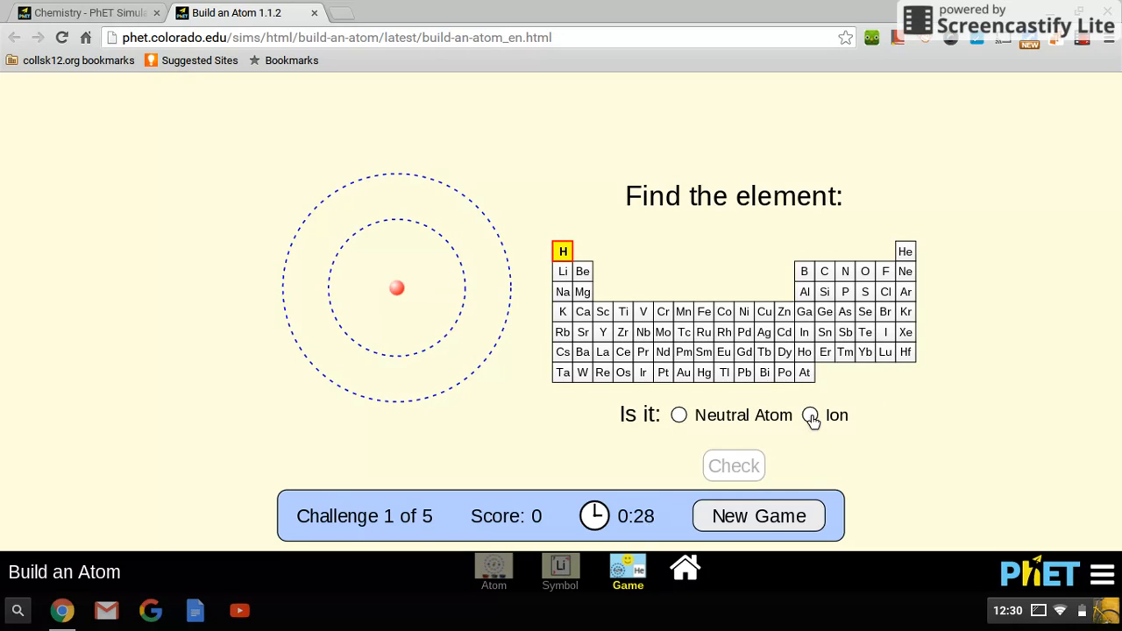
click(810, 415)
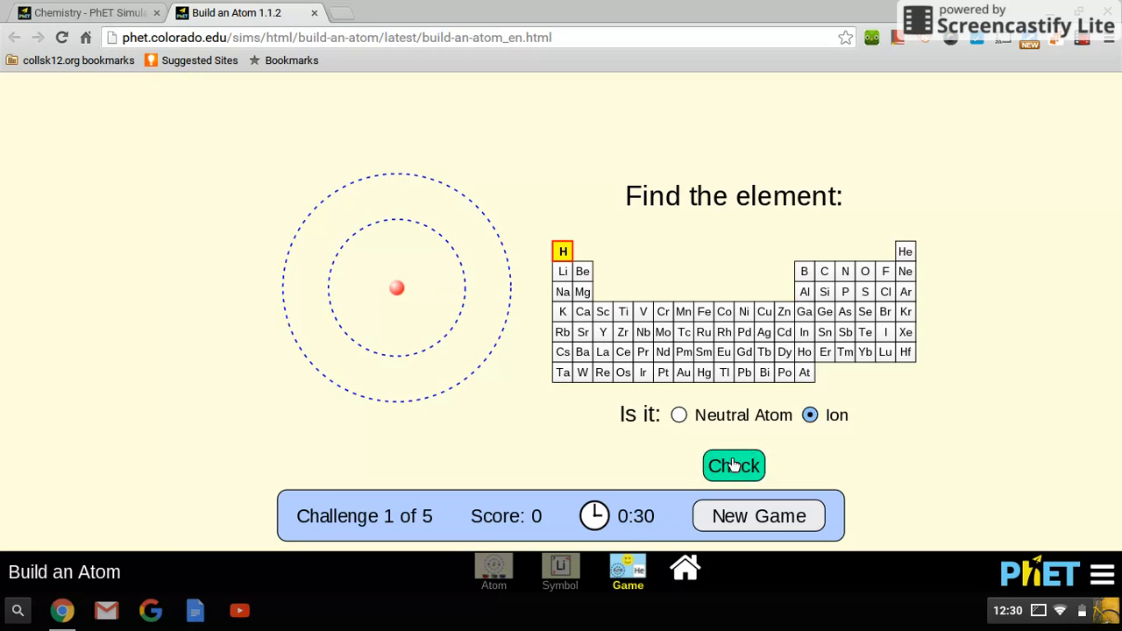
click(734, 466)
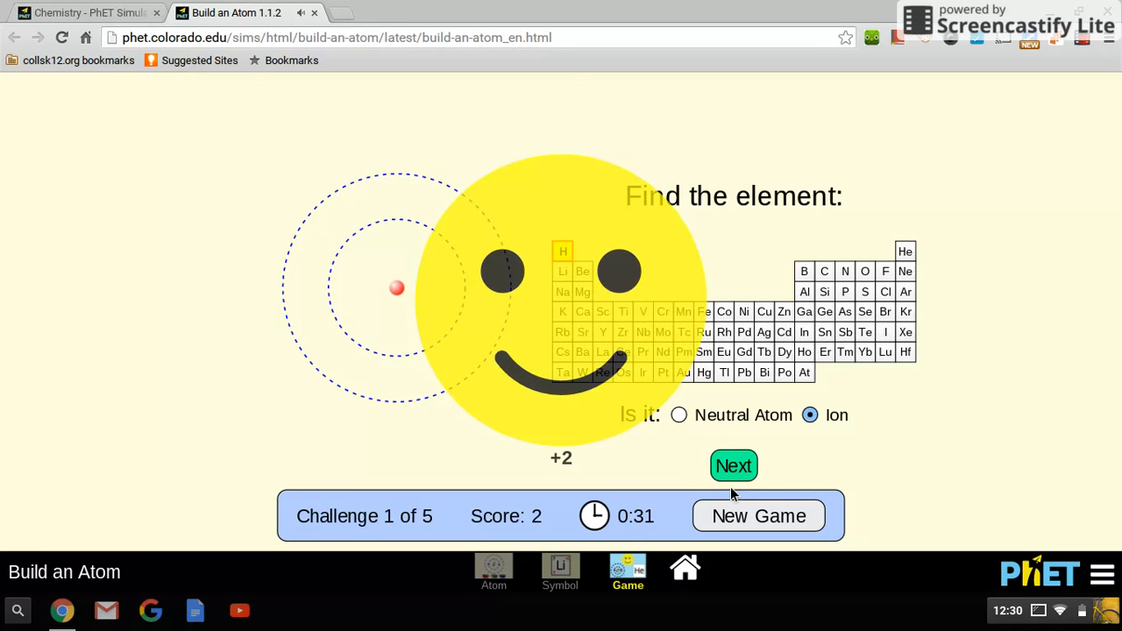
- Answer challenge 2 wrongly as neutral lithium, then reset it with Try Again
click(734, 466)
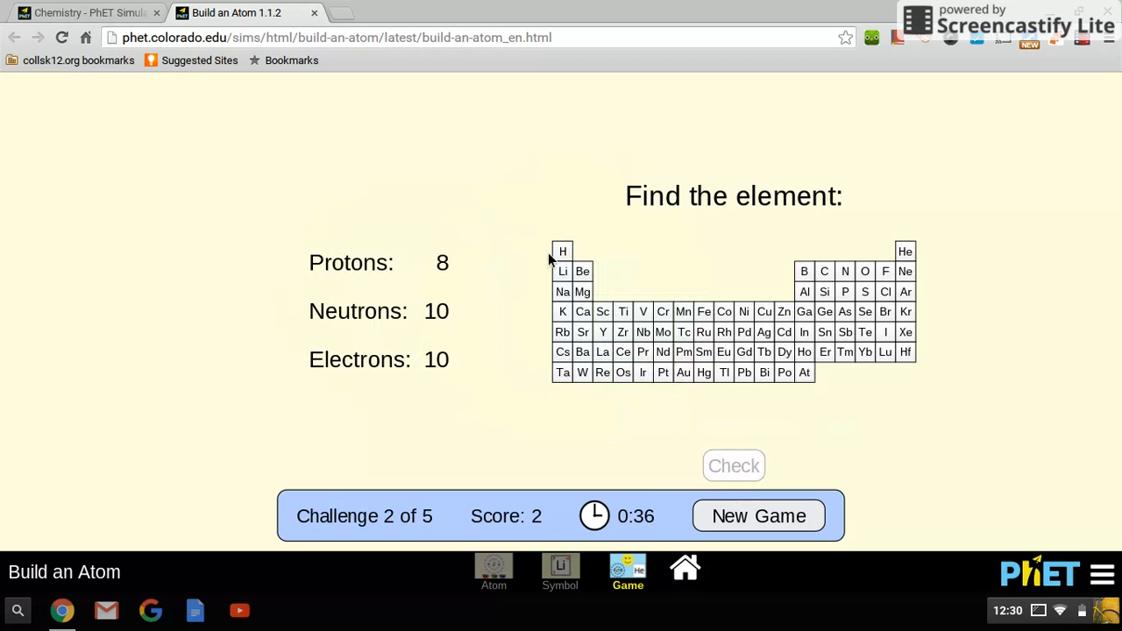
click(562, 271)
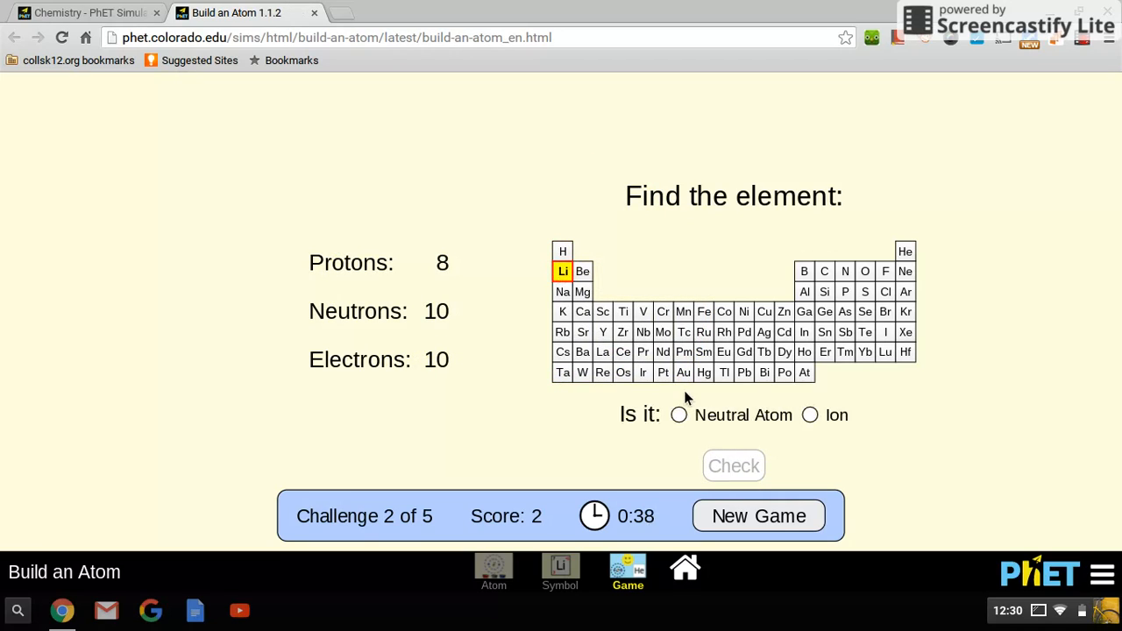
click(678, 415)
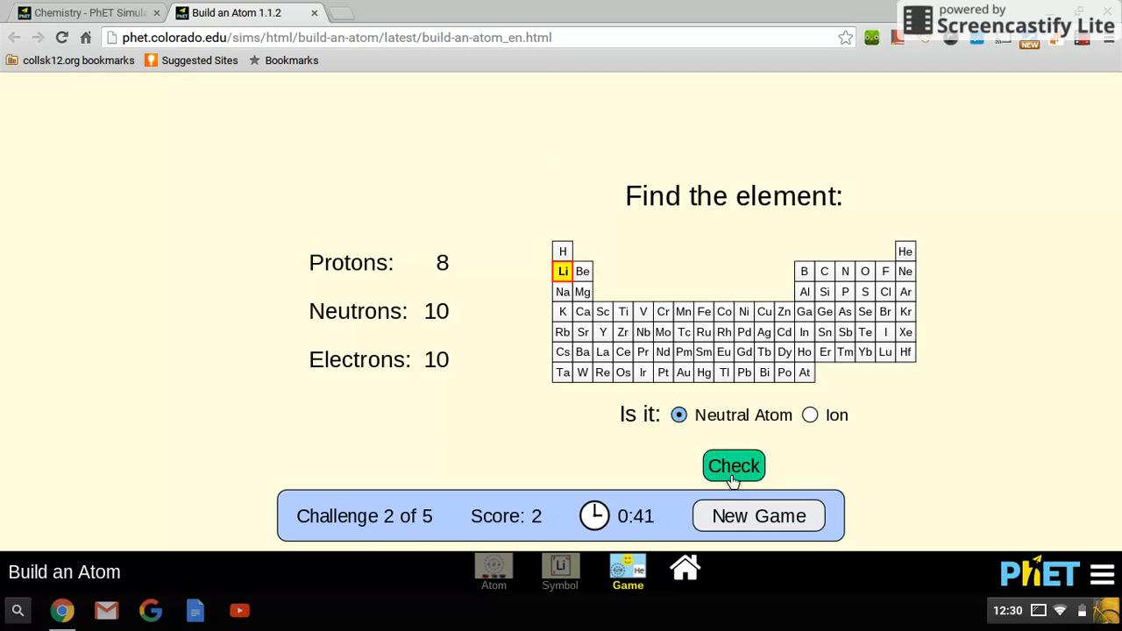
click(734, 465)
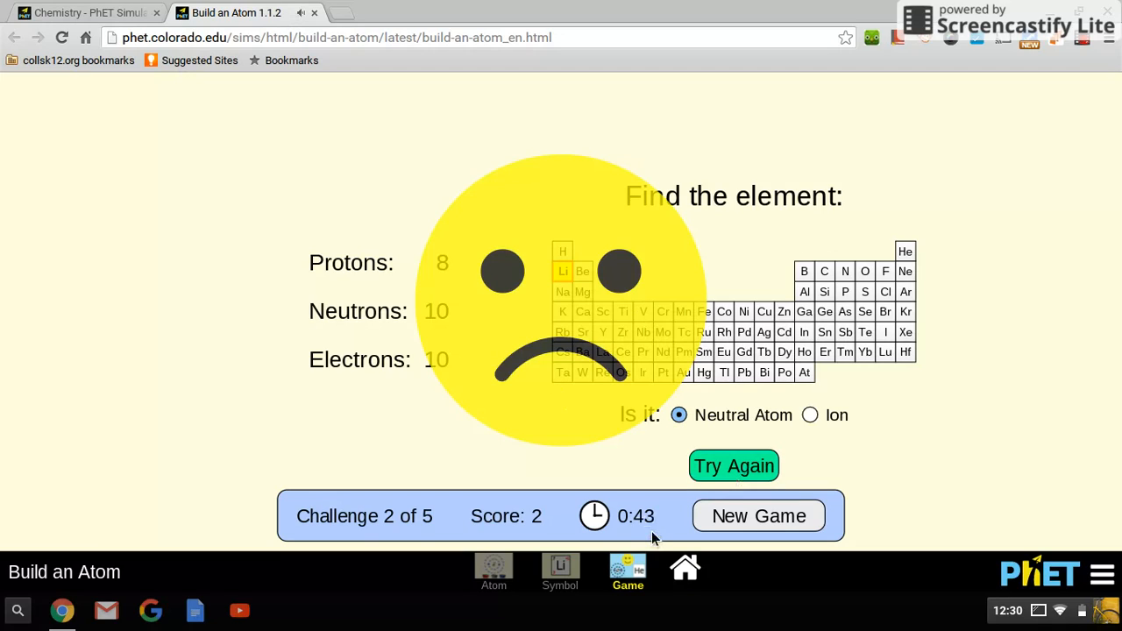
mouse_move(621, 463)
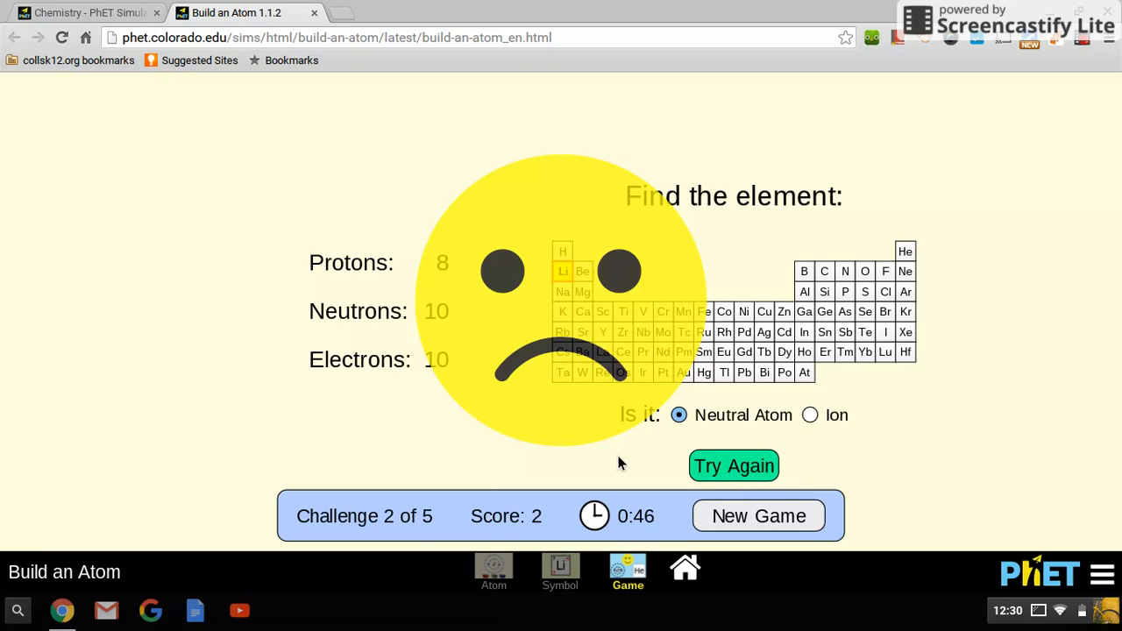
mouse_move(502, 337)
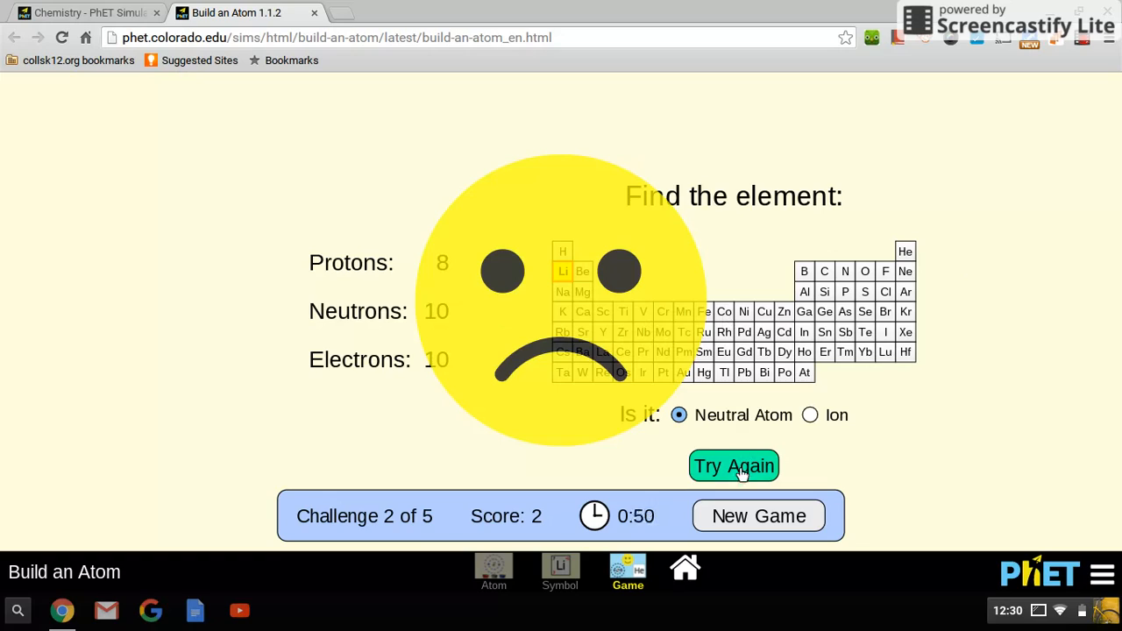
click(734, 466)
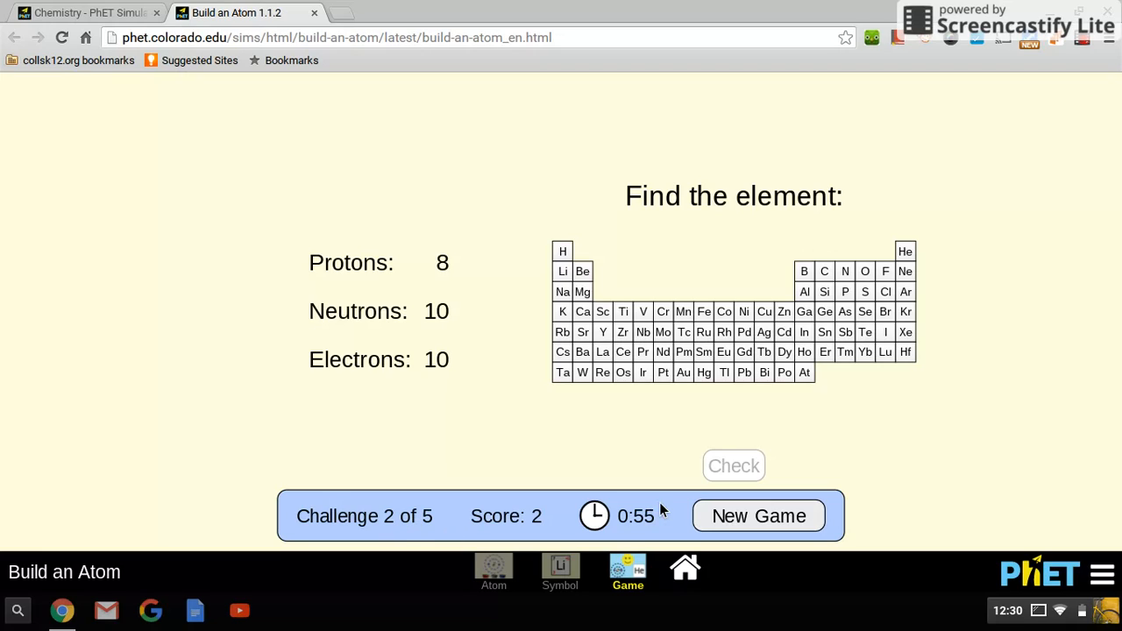
- Abandon the game, briefly start the total-charge level, then return to the game chooser
click(759, 515)
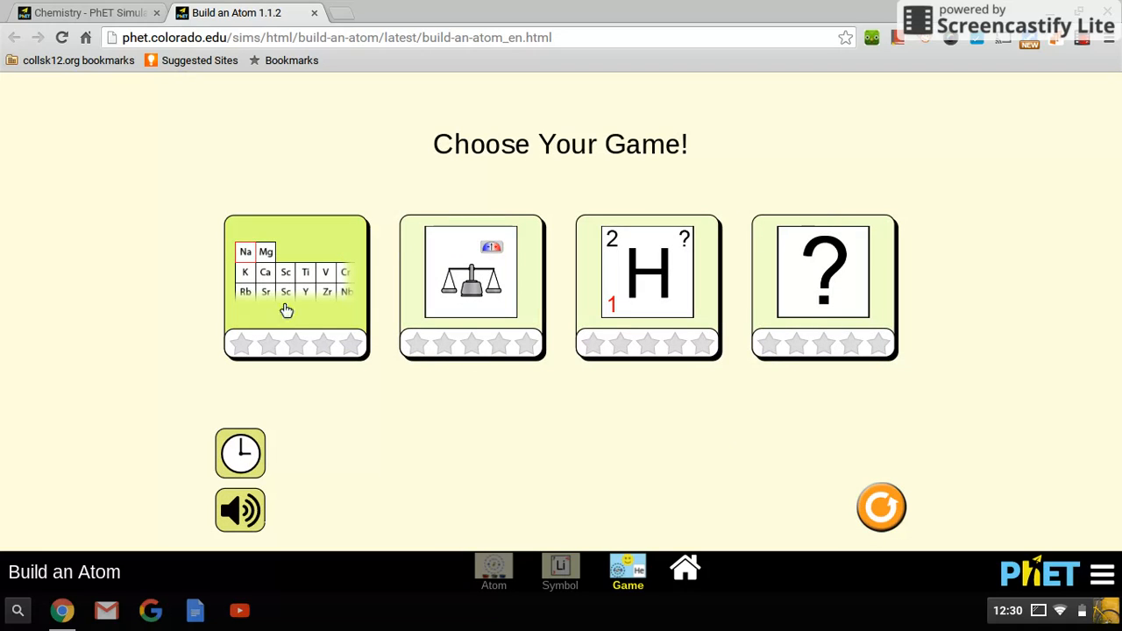
mouse_move(342, 375)
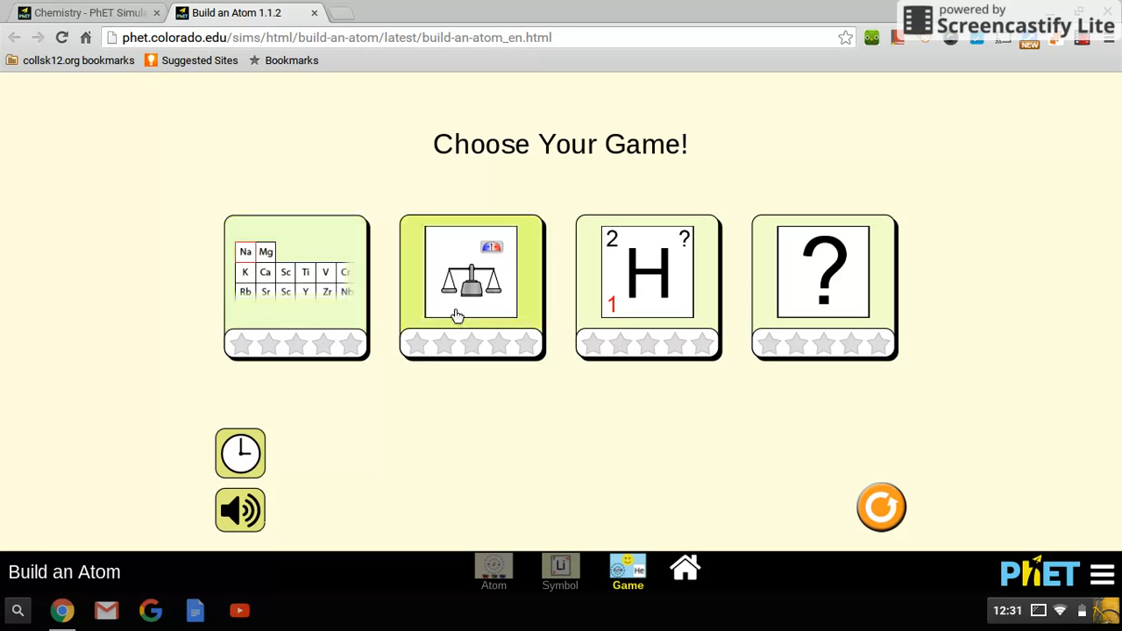
click(472, 286)
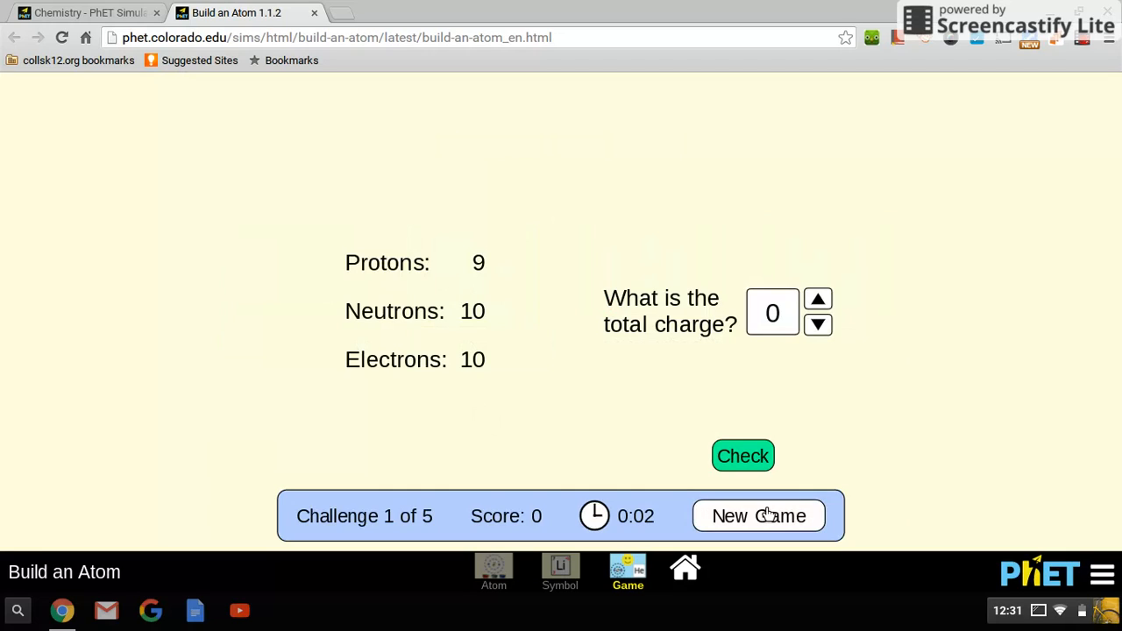
click(759, 516)
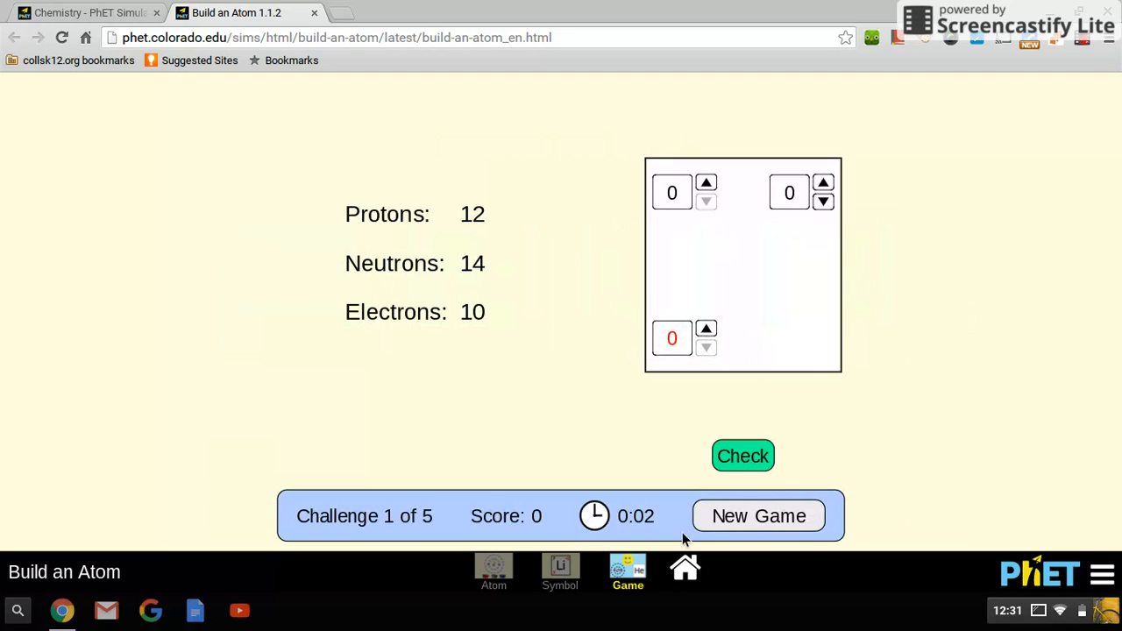
click(758, 516)
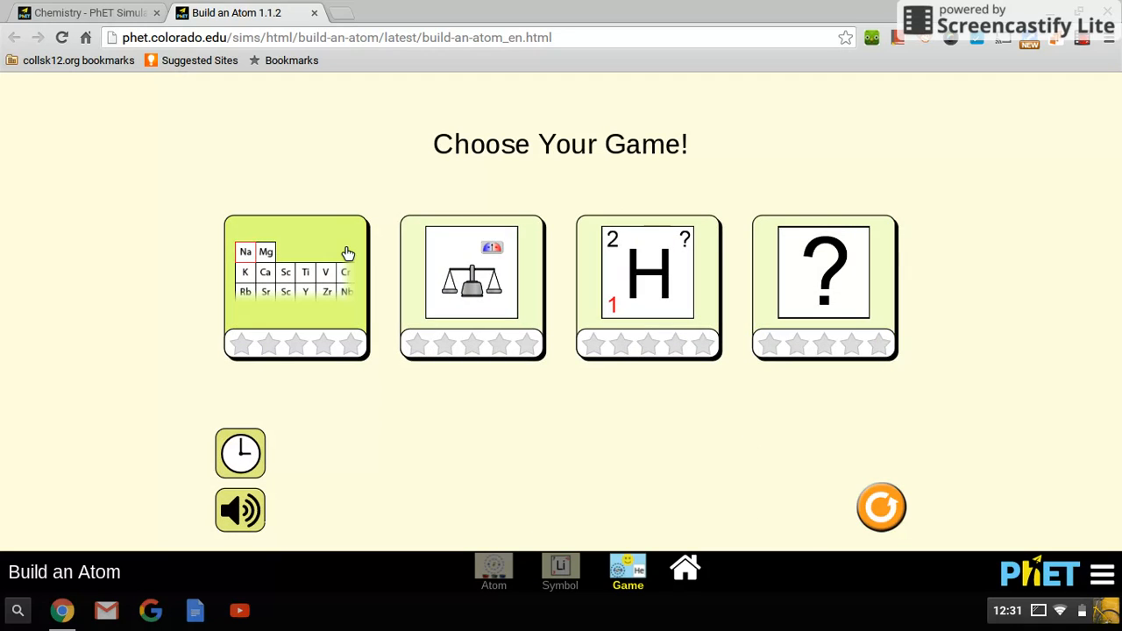
mouse_move(947, 195)
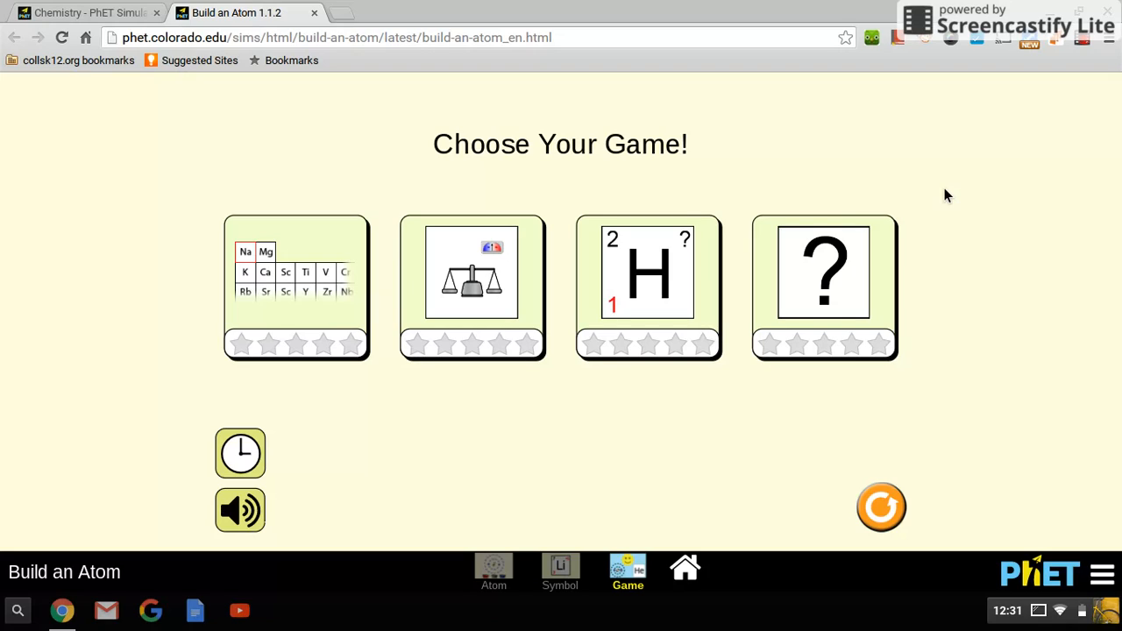
mouse_move(540, 68)
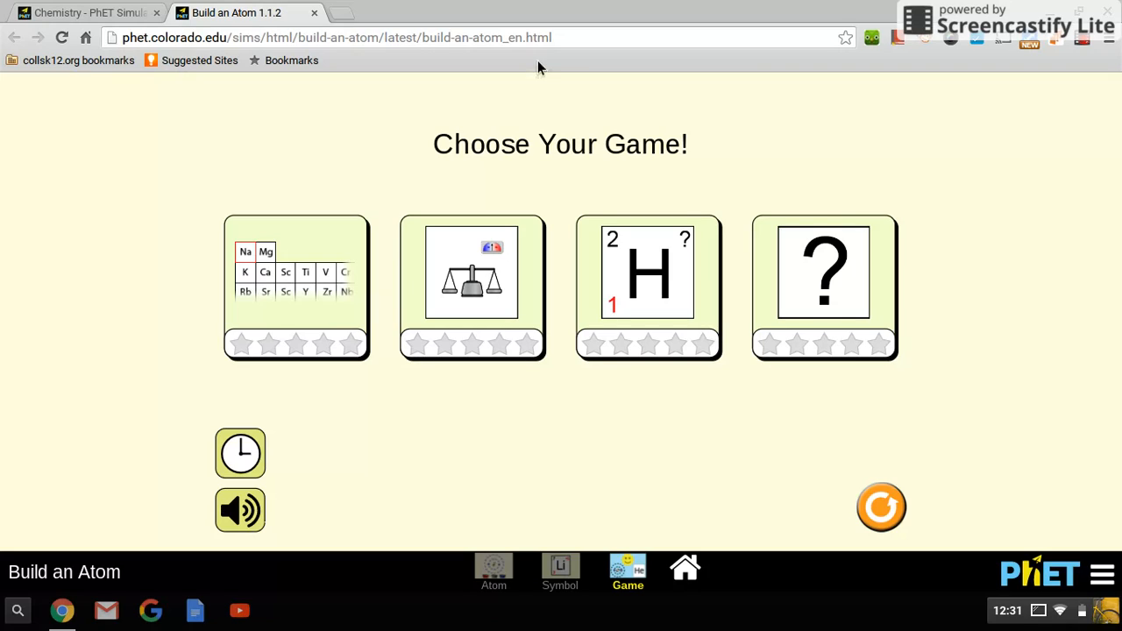
mouse_move(942, 44)
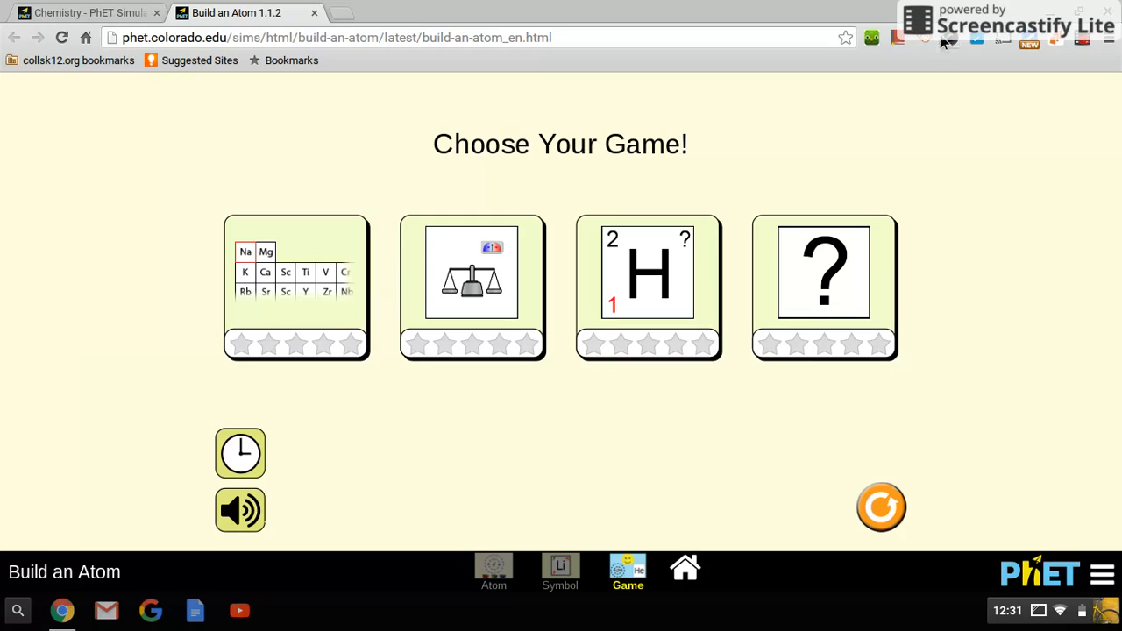
mouse_move(928, 83)
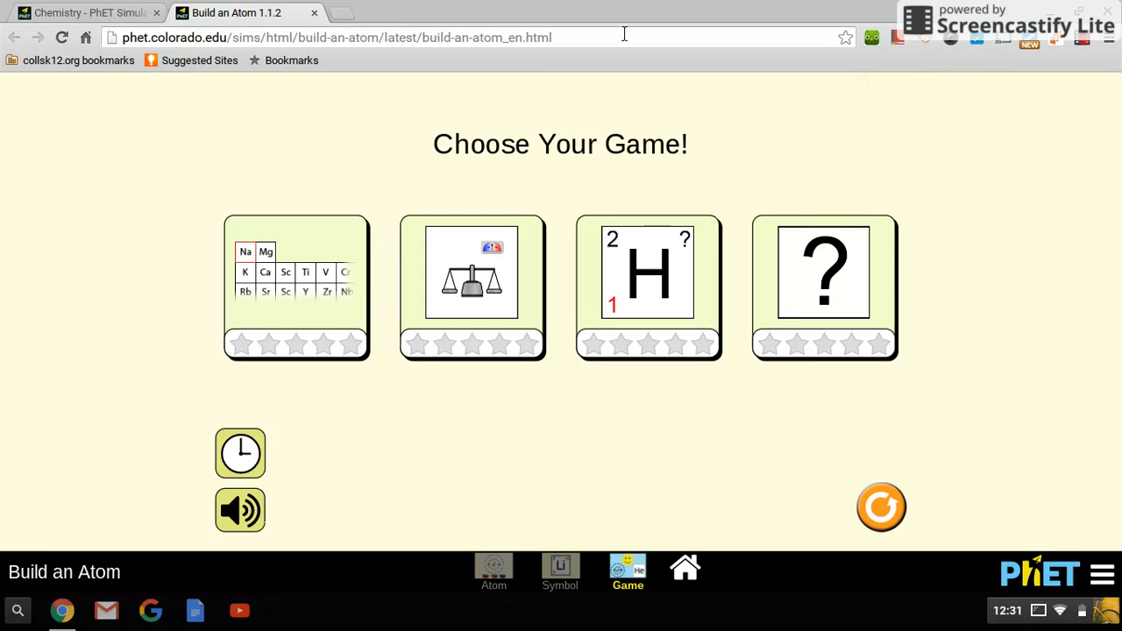
mouse_move(735, 158)
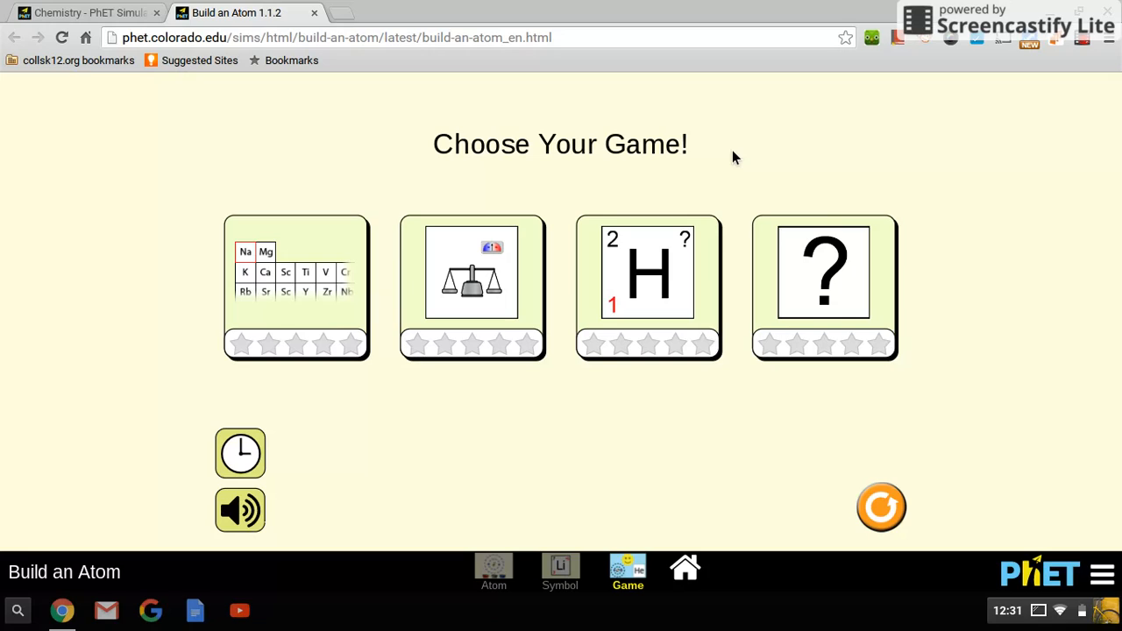
mouse_move(237, 166)
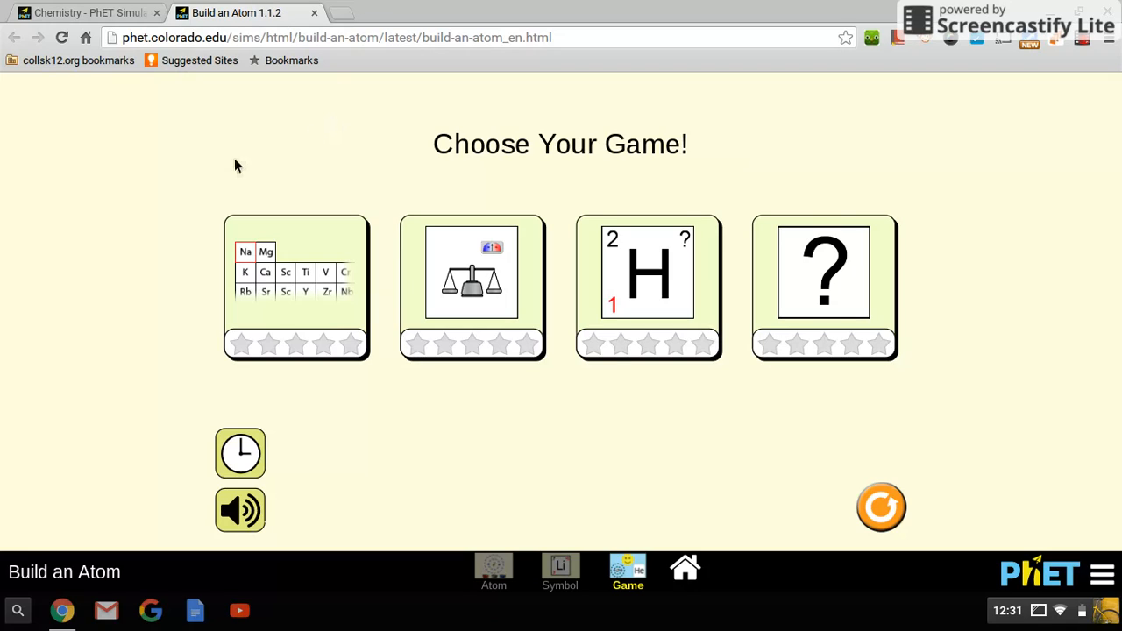
mouse_move(838, 158)
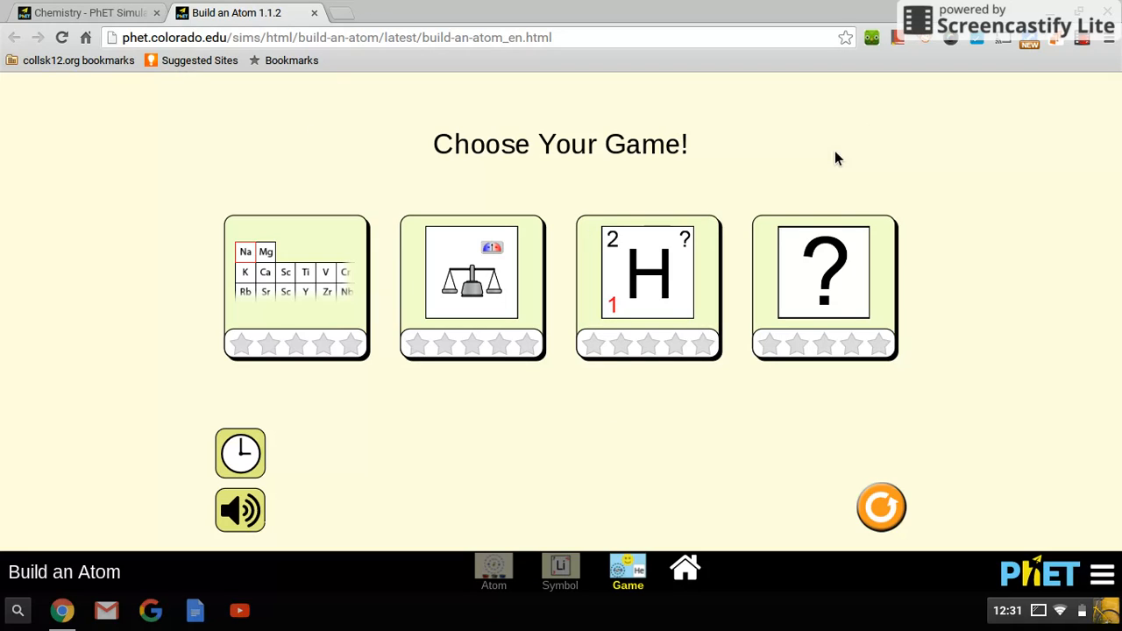
mouse_move(537, 169)
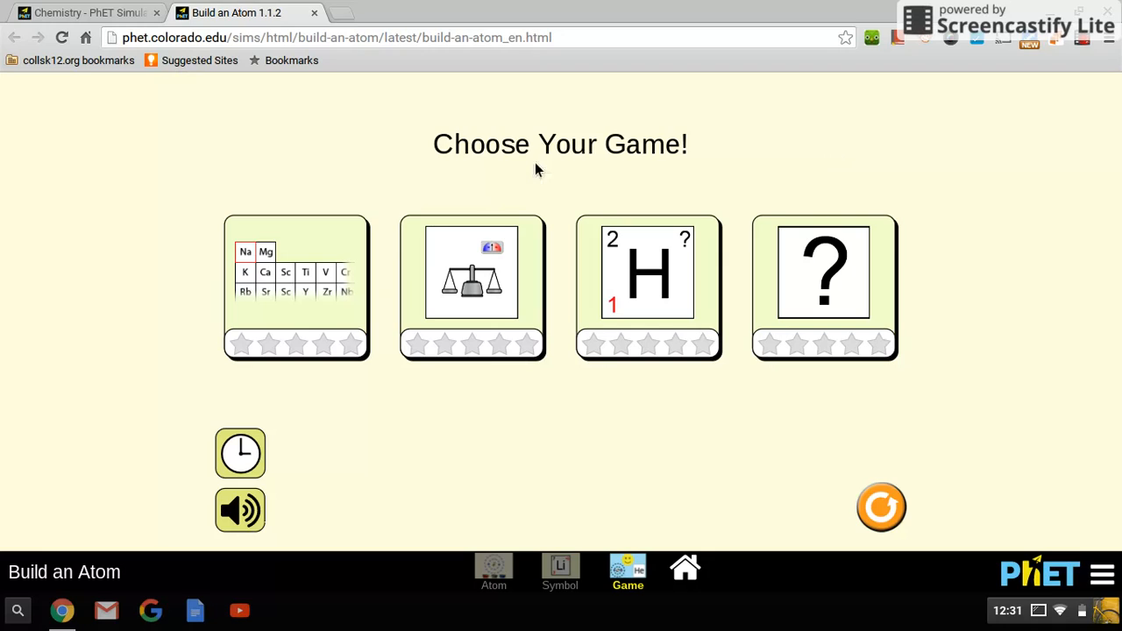
click(648, 288)
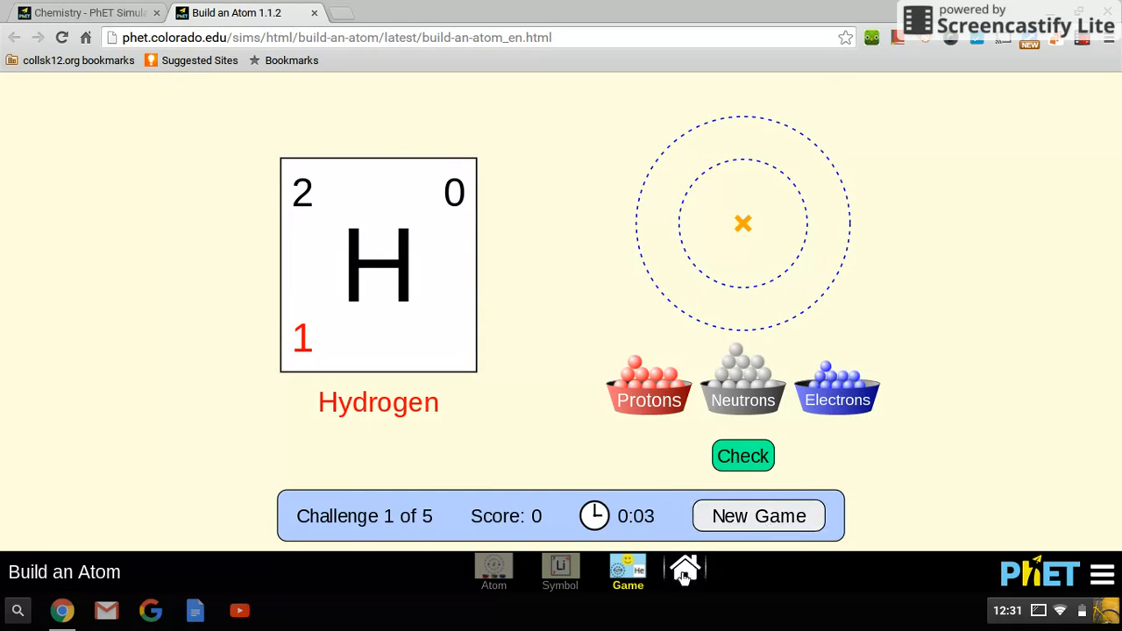
- Exit the timed hydrogen symbol game to the home screen with Atom, Symbol and Game choices
click(685, 569)
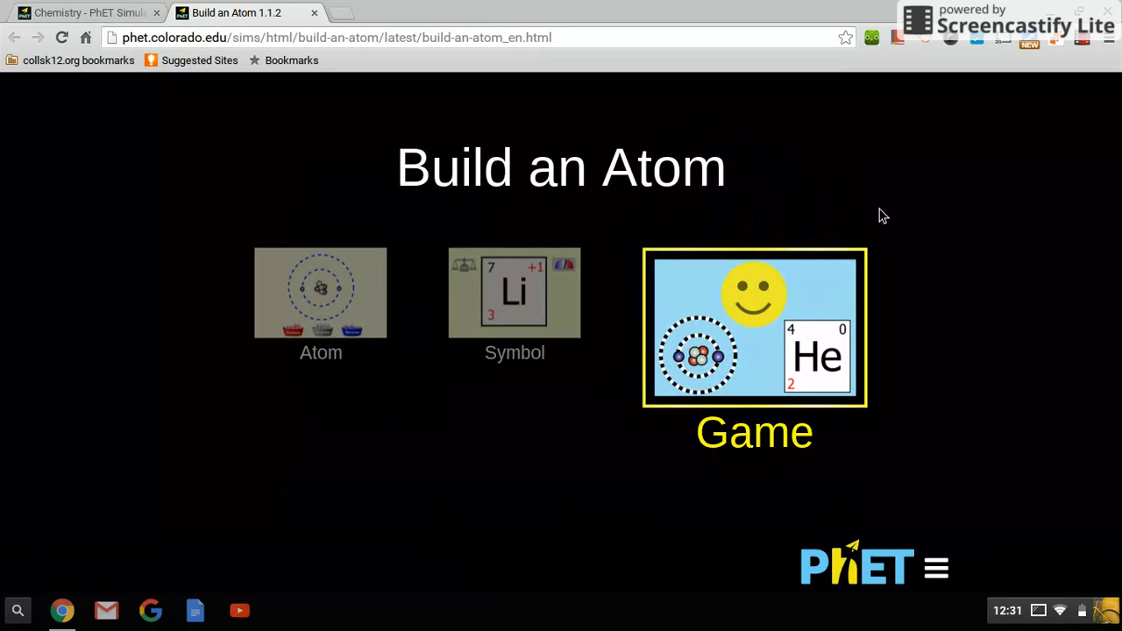
mouse_move(717, 221)
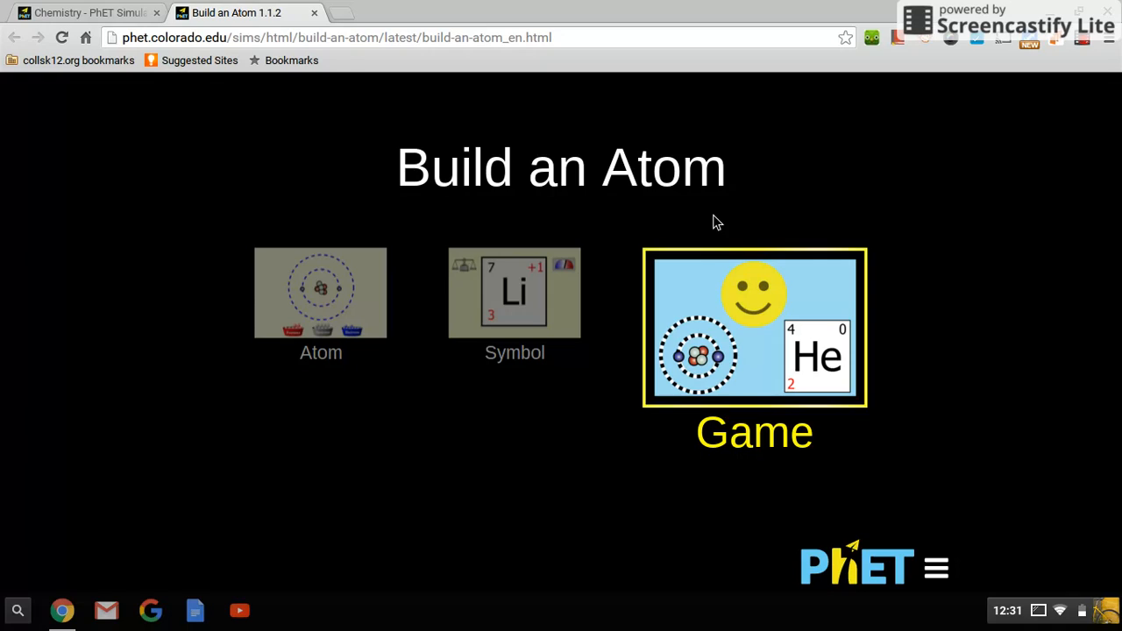
mouse_move(441, 39)
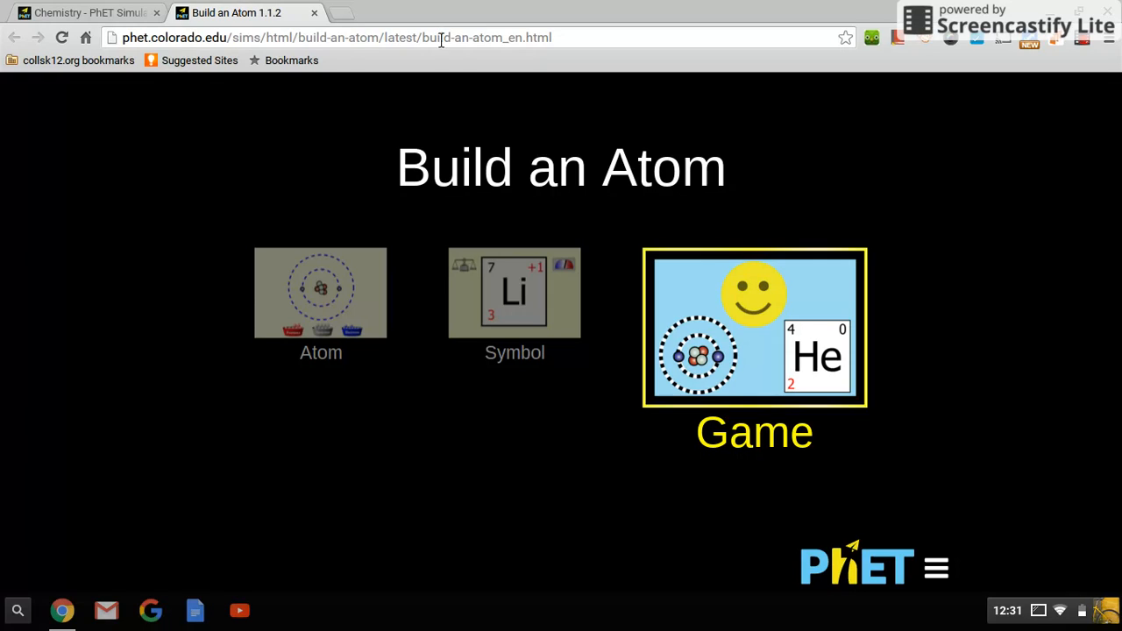
mouse_move(701, 141)
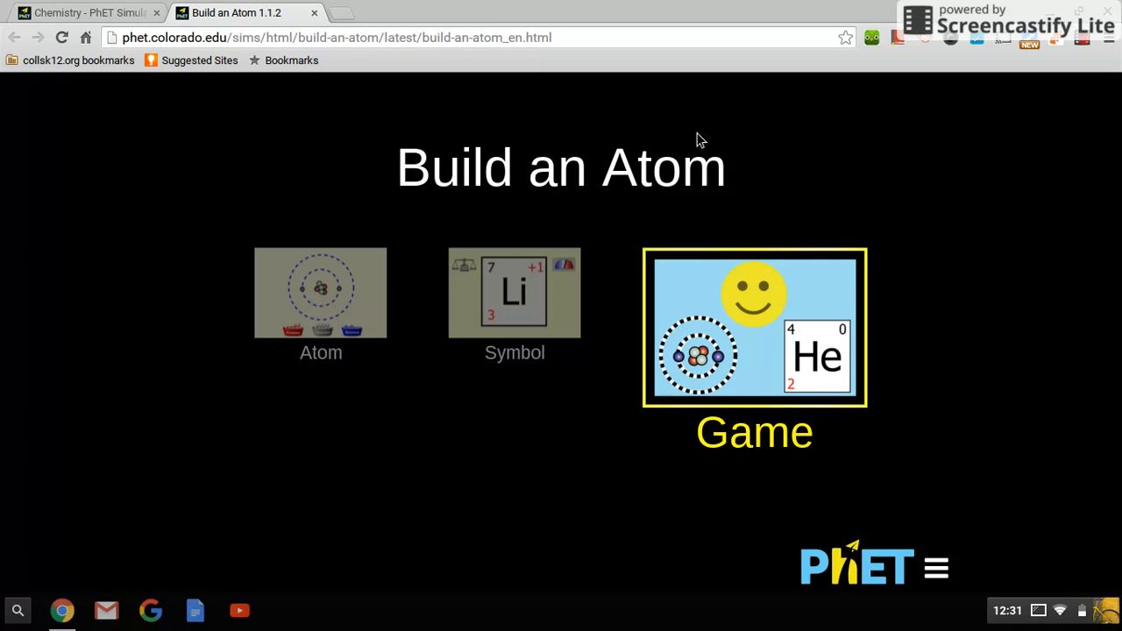